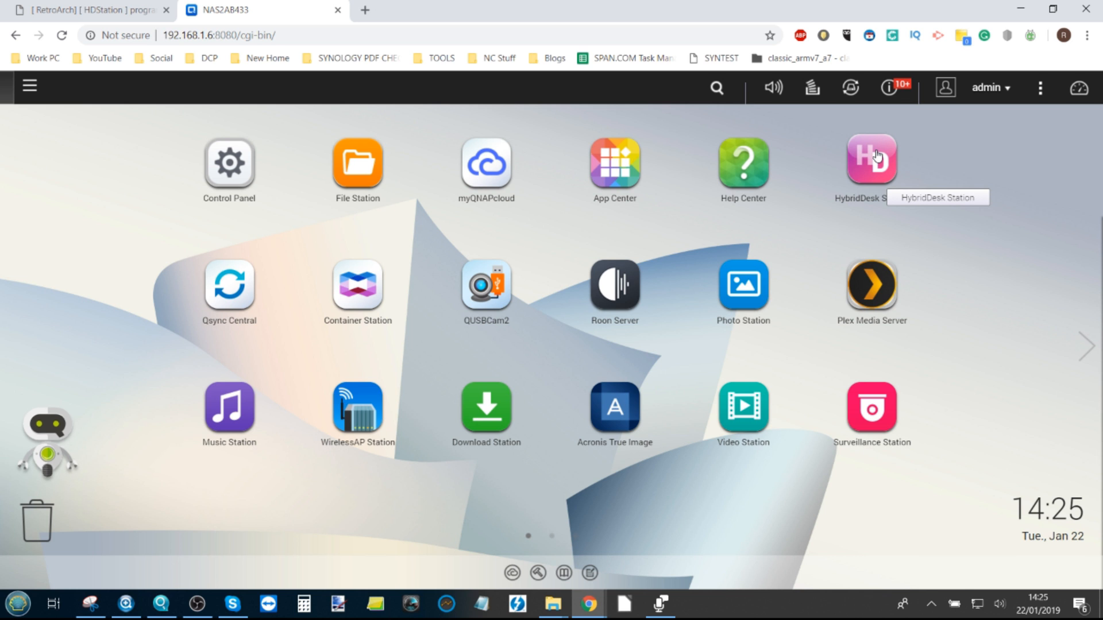
{"action": "mouse_move", "coordinate": [818, 137]}
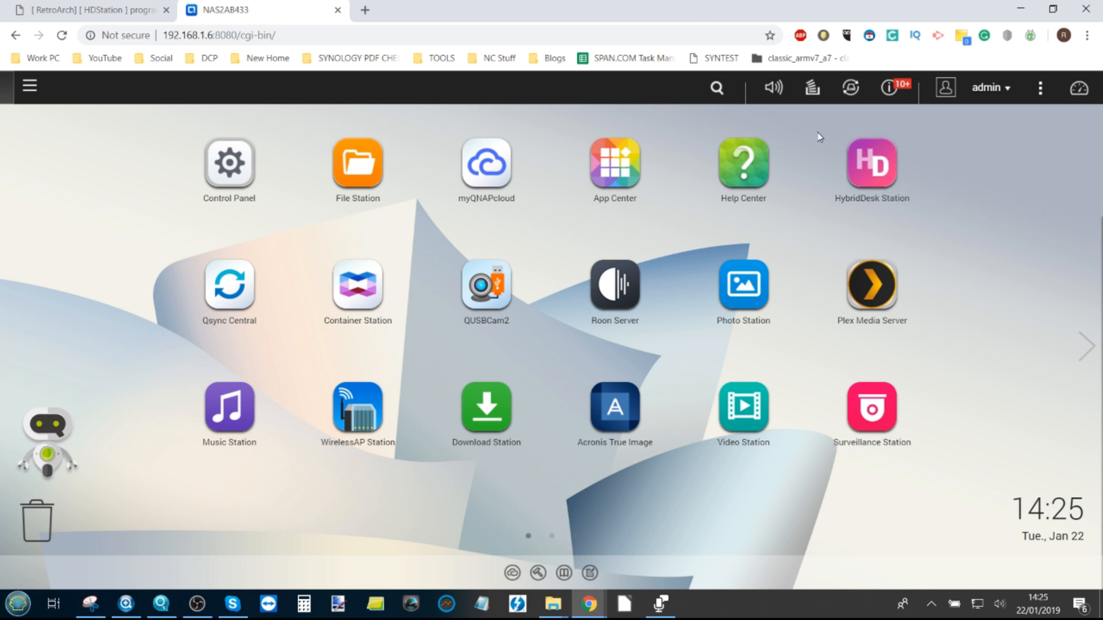
{"action": "mouse_move", "coordinate": [871, 159]}
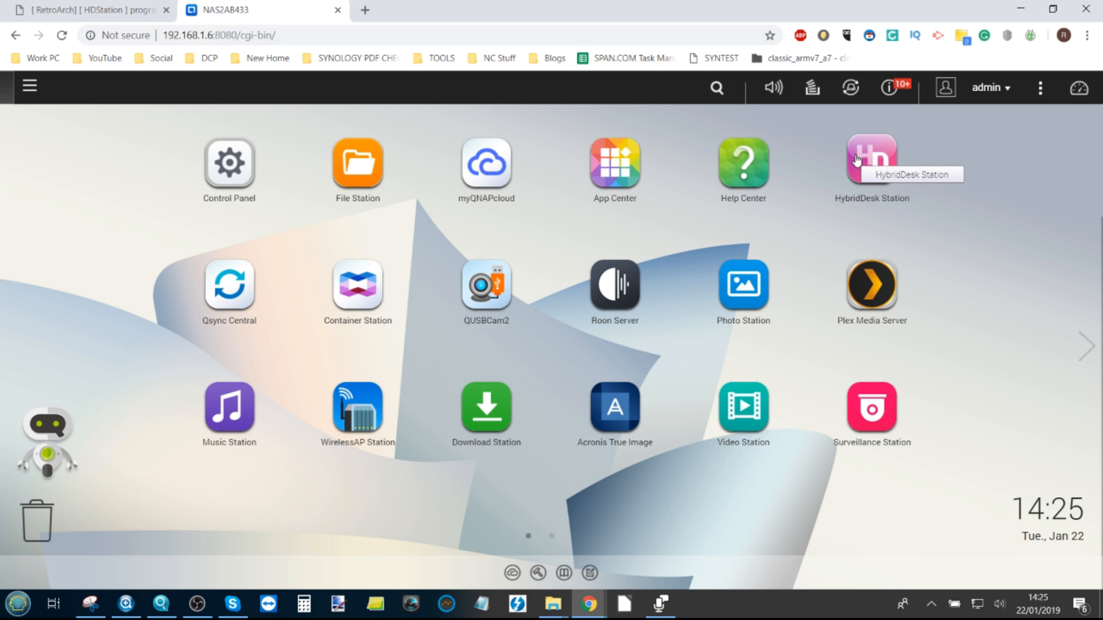
{"action": "mouse_move", "coordinate": [424, 369]}
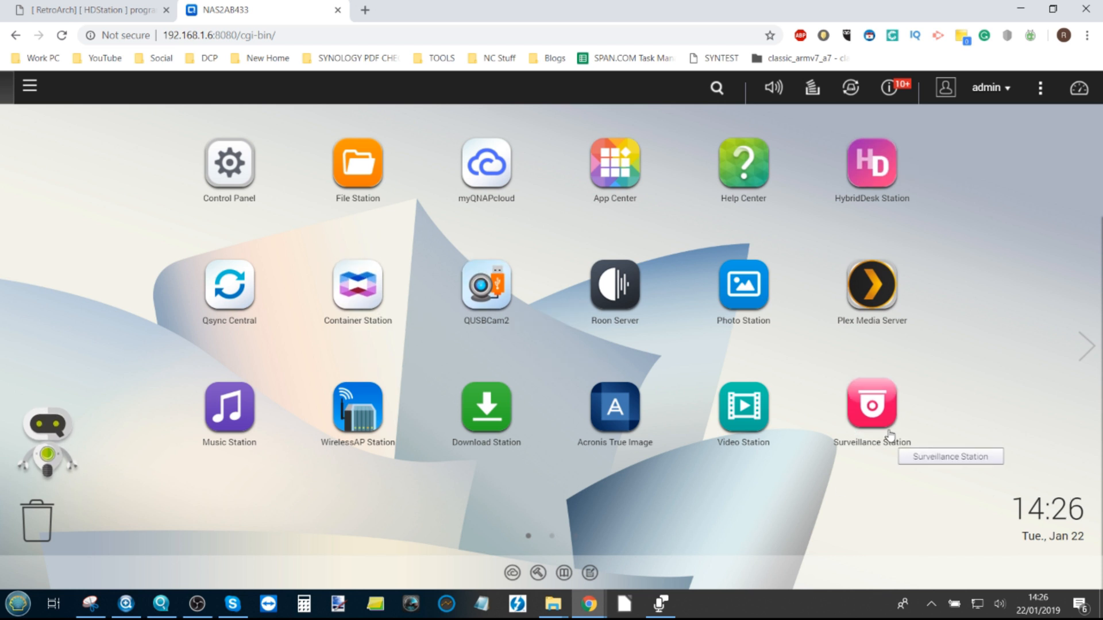
{"action": "mouse_move", "coordinate": [356, 162]}
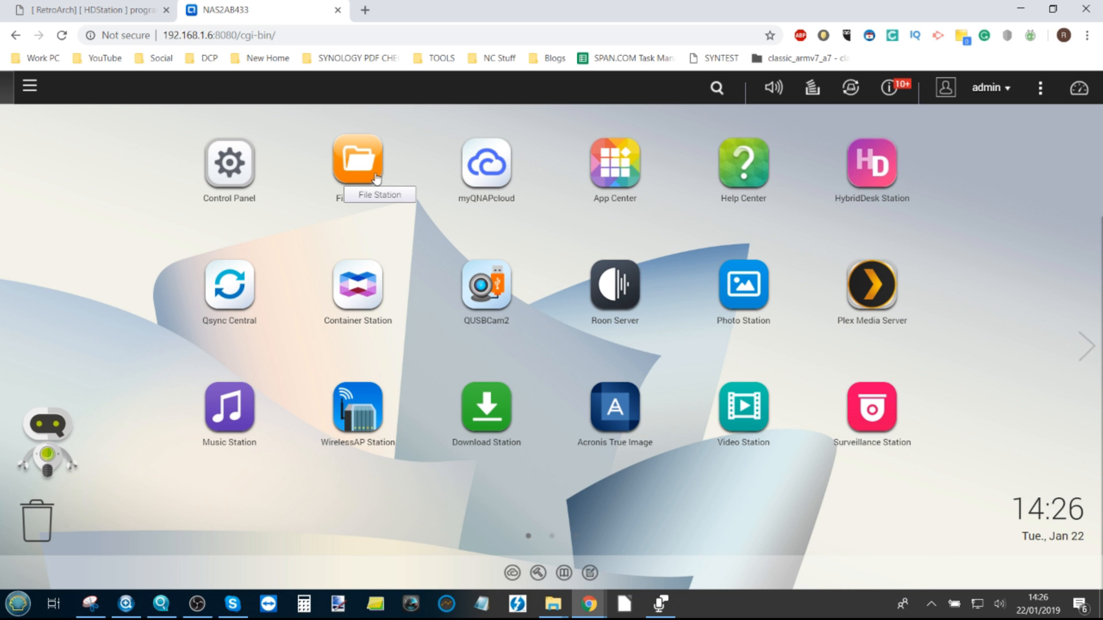
{"action": "mouse_move", "coordinate": [1017, 334]}
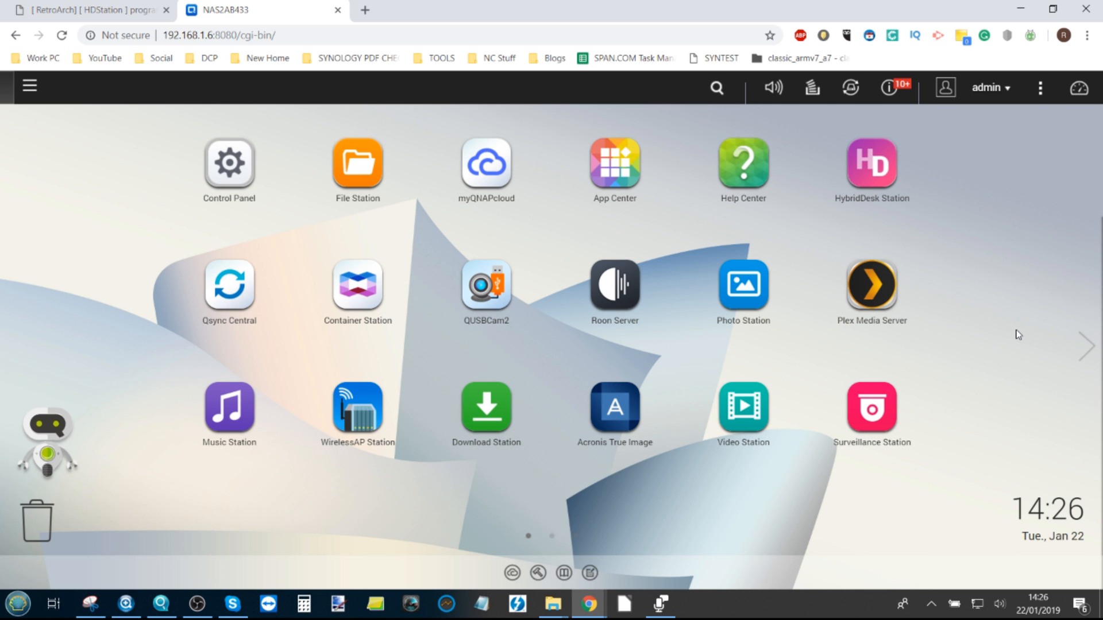
{"action": "mouse_move", "coordinate": [660, 399]}
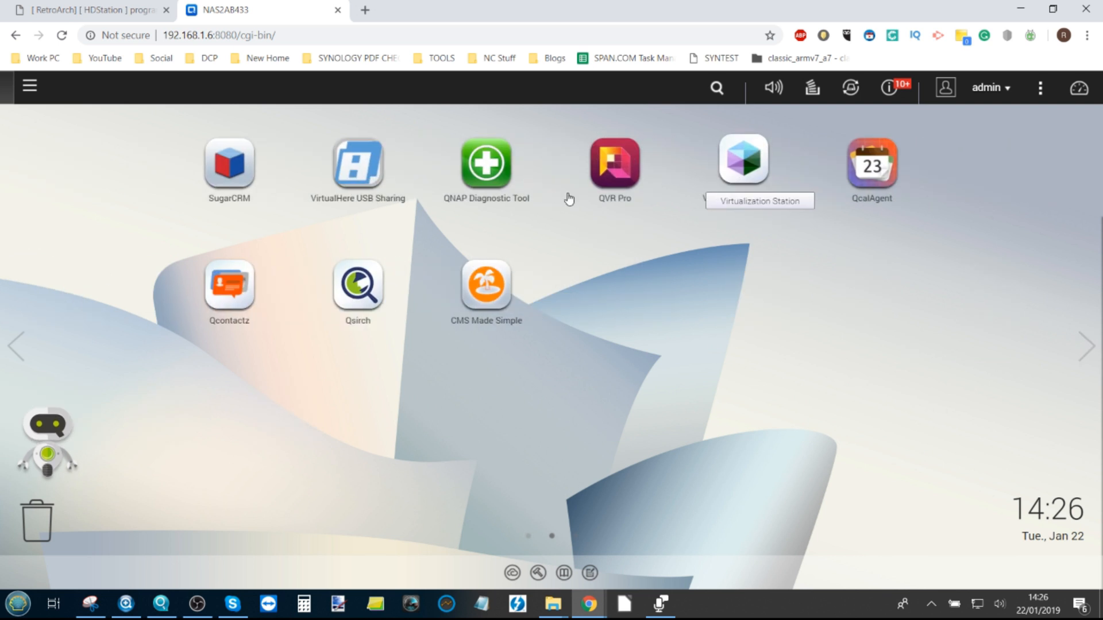
- Go back to the first desktop page showing App Center and HybridDesk Station
{"action": "left_click", "coordinate": [18, 346]}
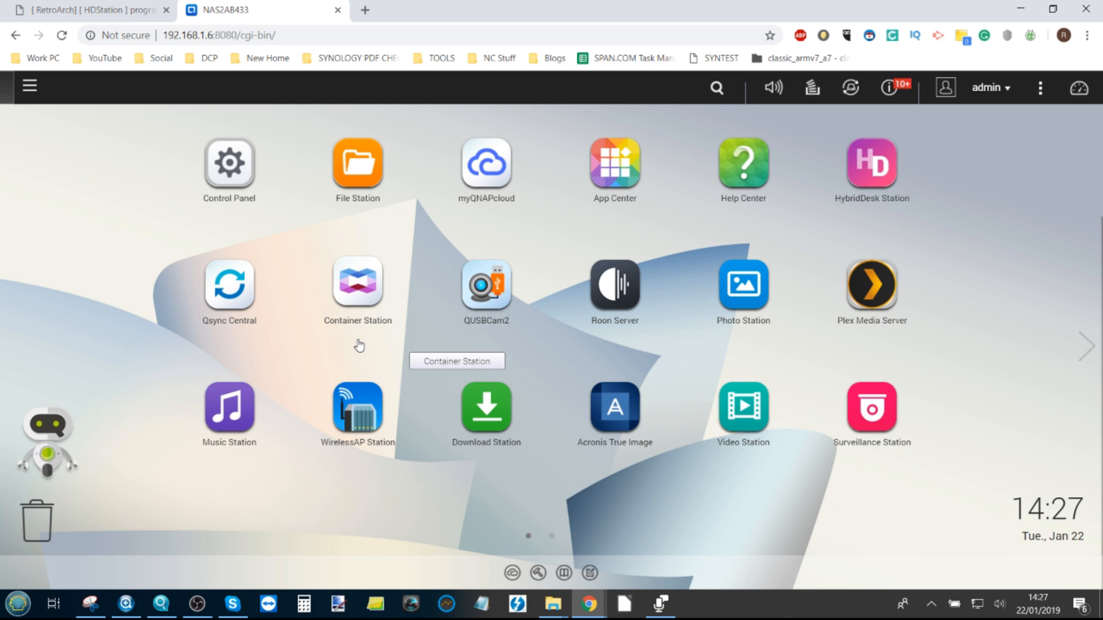
{"action": "mouse_move", "coordinate": [353, 324]}
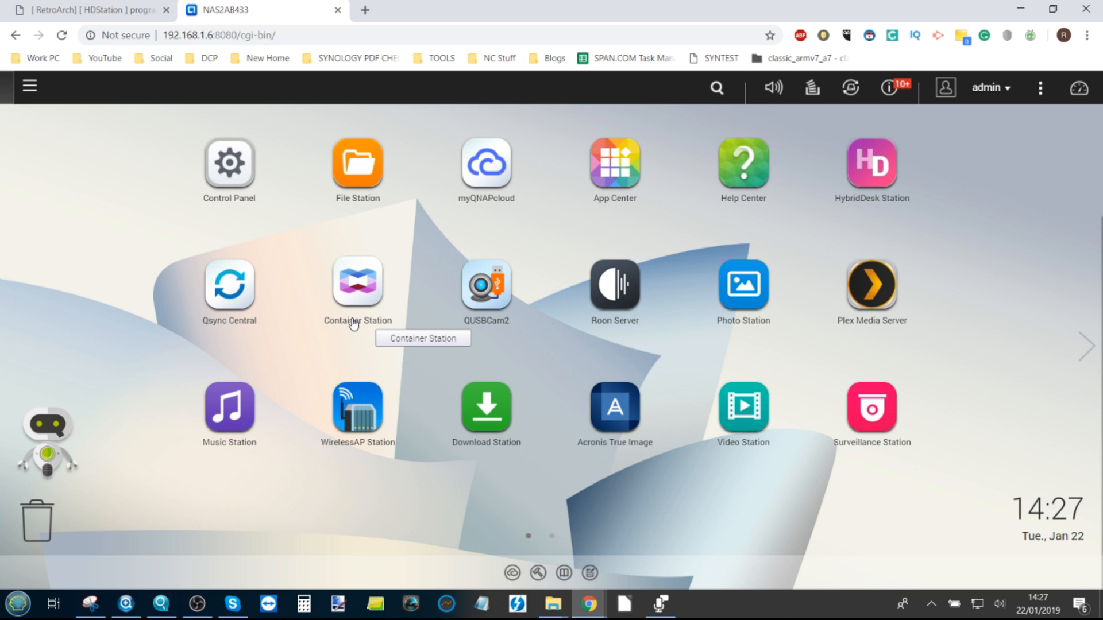
{"action": "mouse_move", "coordinate": [130, 335]}
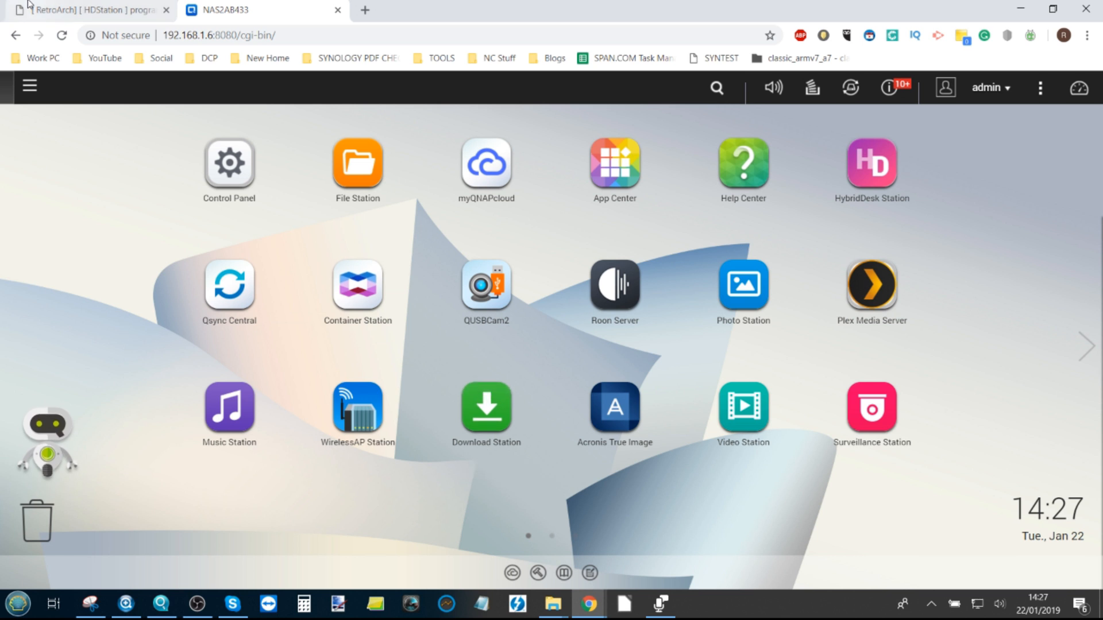
- Review the RetroArch HDStation forum thread down to its three qpkg download links
{"action": "left_click", "coordinate": [84, 10]}
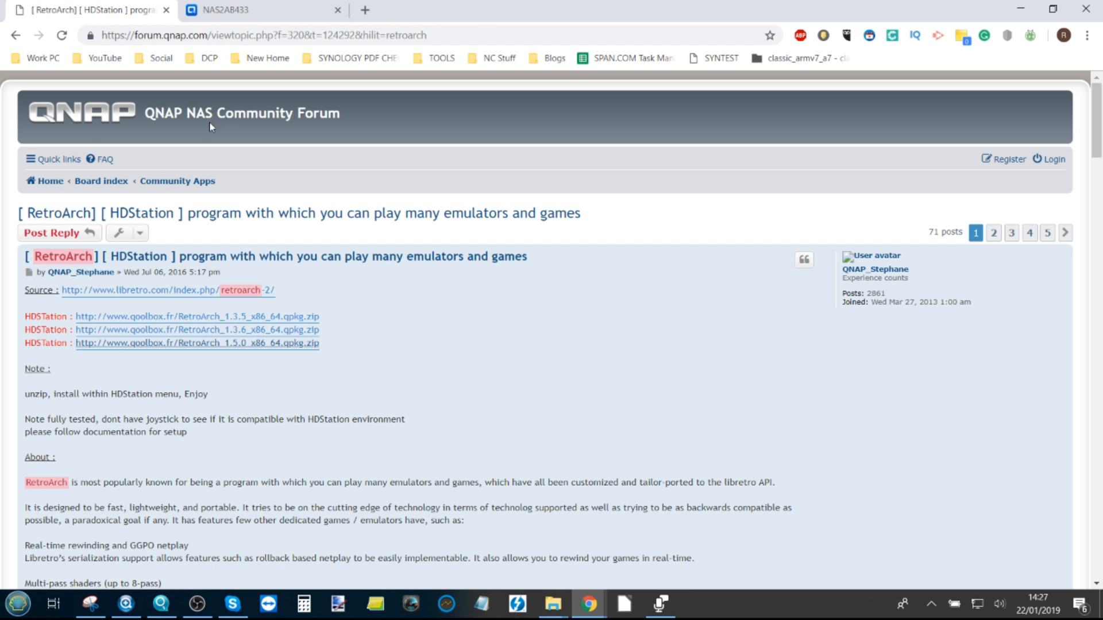
{"action": "mouse_move", "coordinate": [153, 291]}
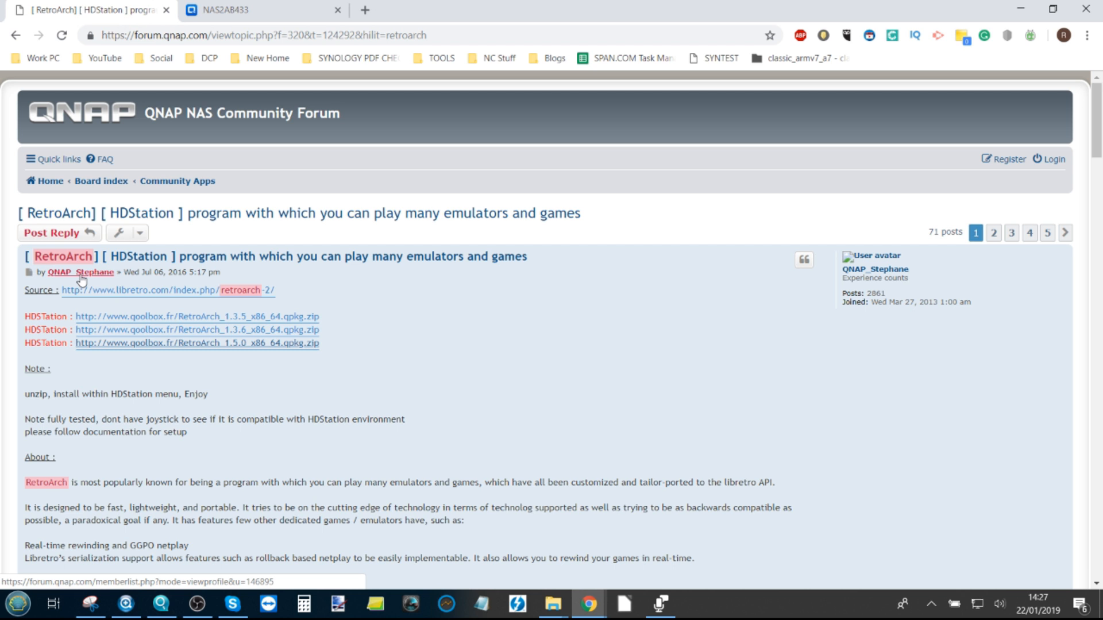
{"action": "mouse_move", "coordinate": [234, 290]}
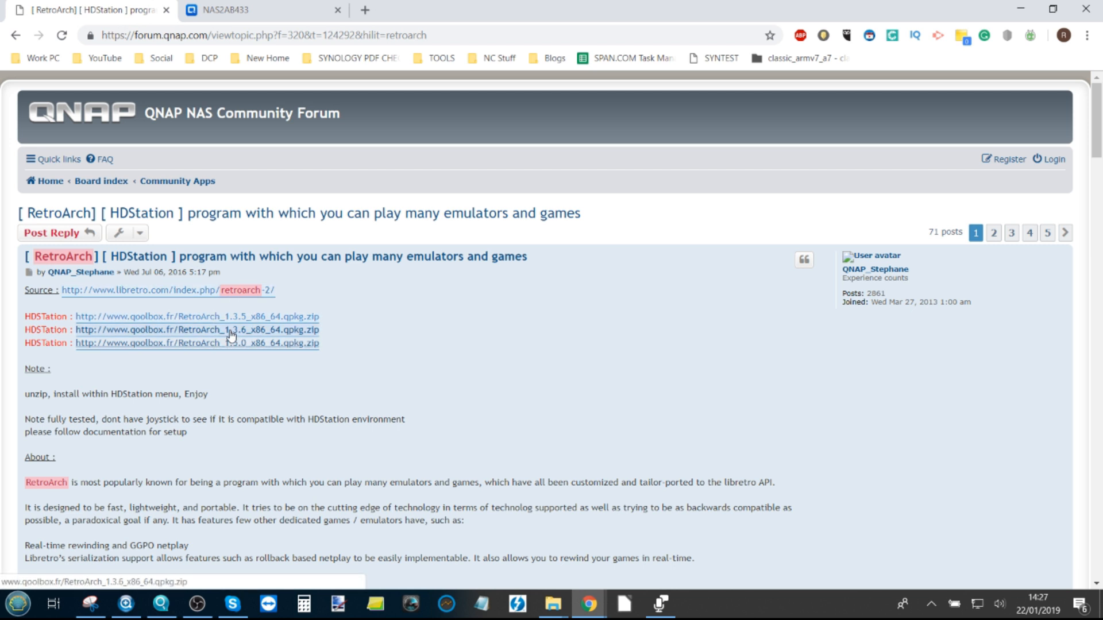
{"action": "scroll", "scroll_direction": "down", "scroll_amount": 3}
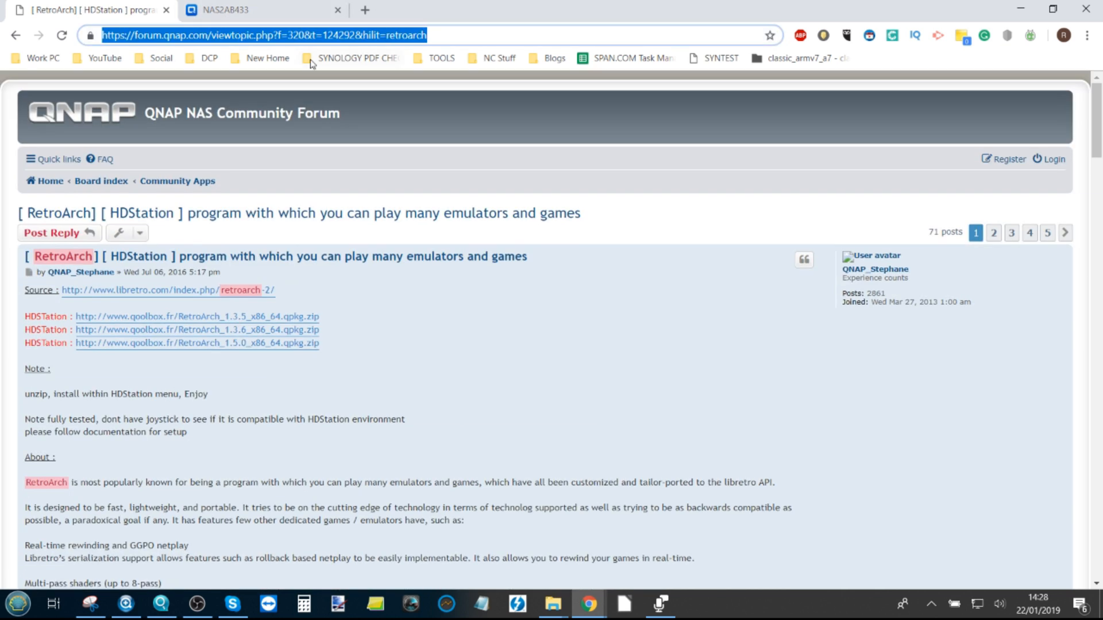
{"action": "left_click", "coordinate": [281, 36]}
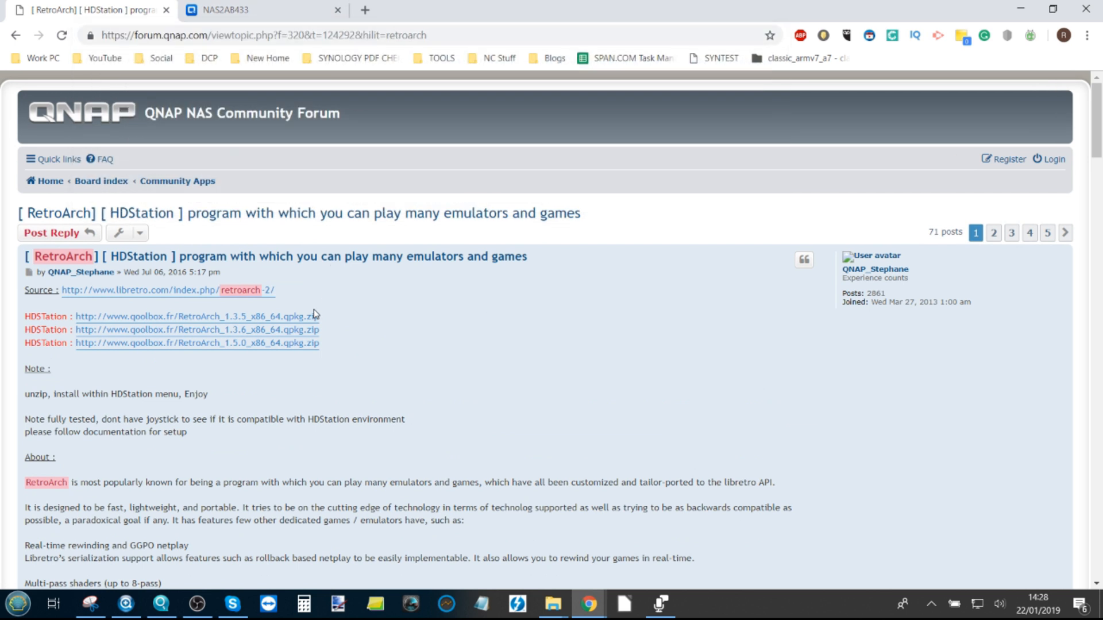
{"action": "mouse_move", "coordinate": [235, 345]}
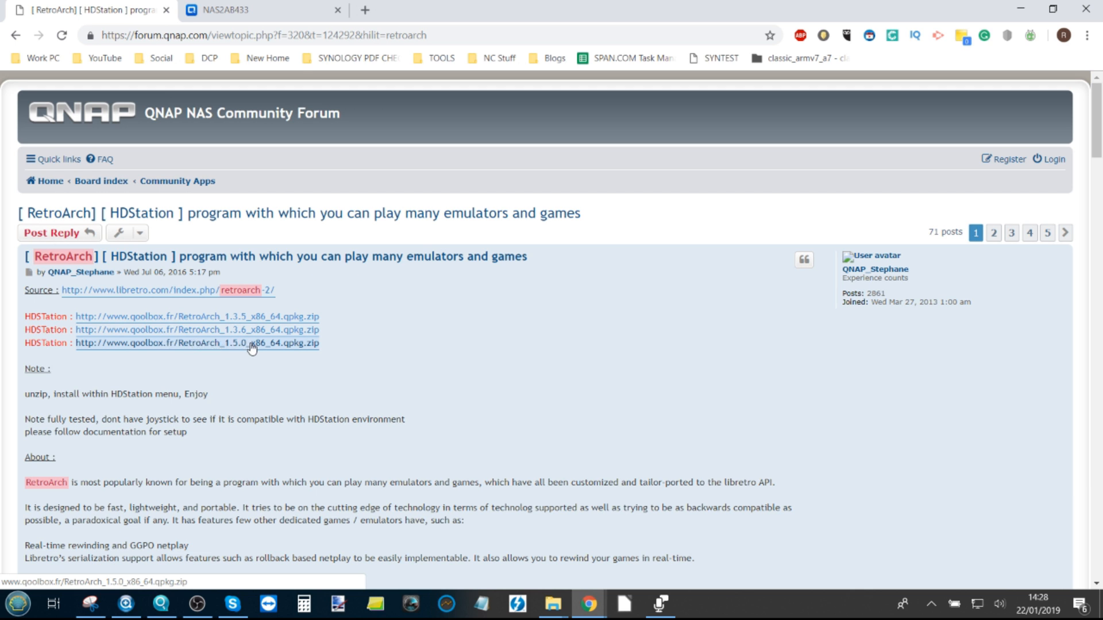
{"action": "scroll", "scroll_direction": "down", "scroll_amount": 3}
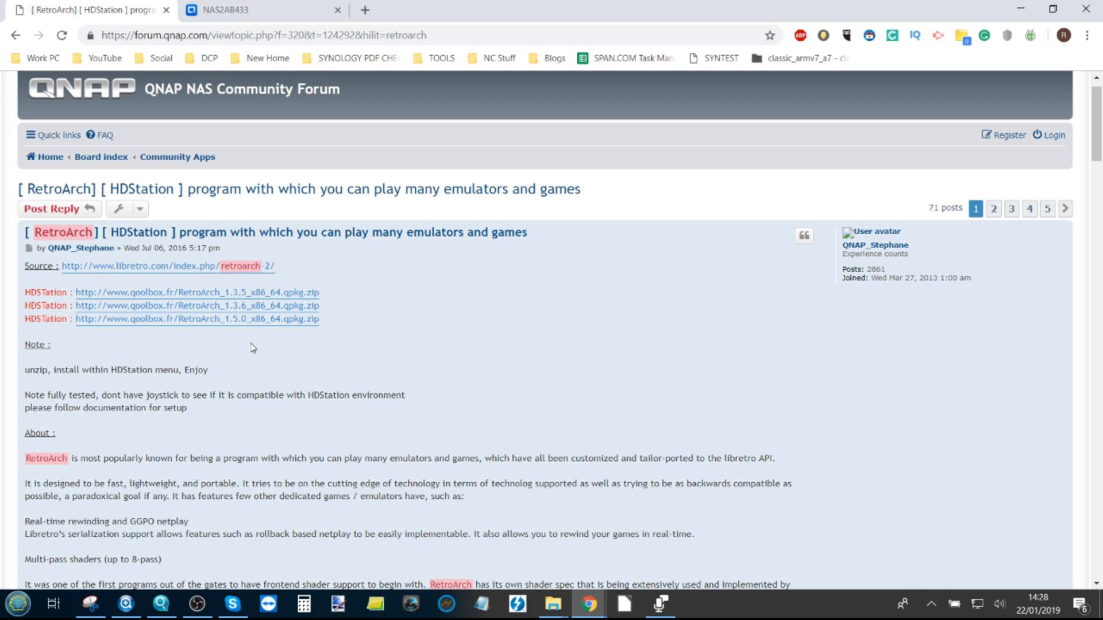
{"action": "mouse_move", "coordinate": [274, 318]}
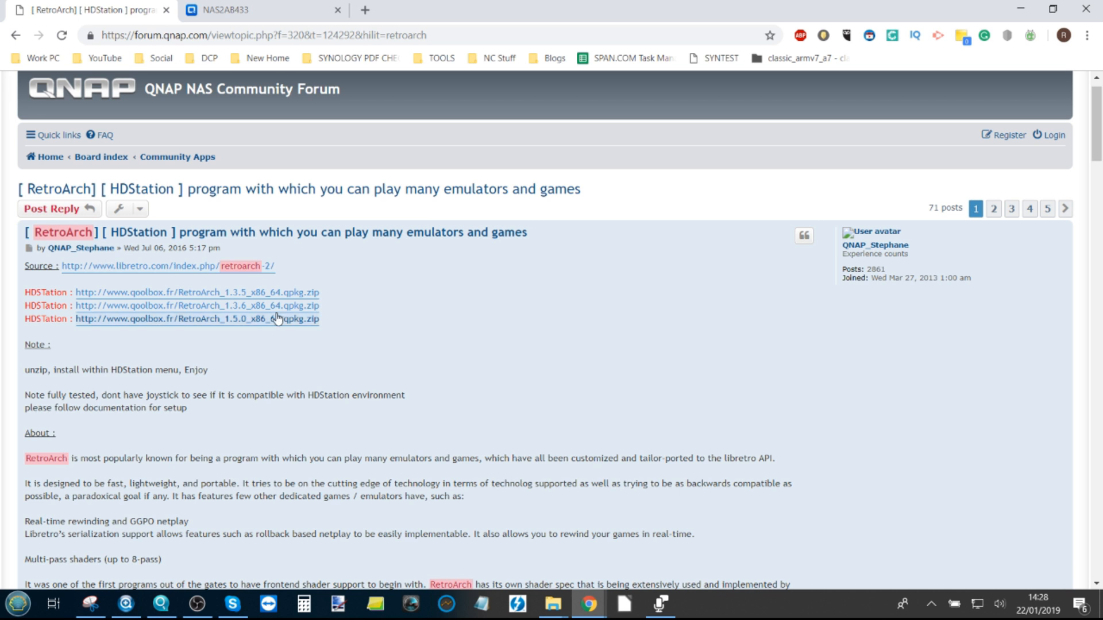
{"action": "mouse_move", "coordinate": [364, 416]}
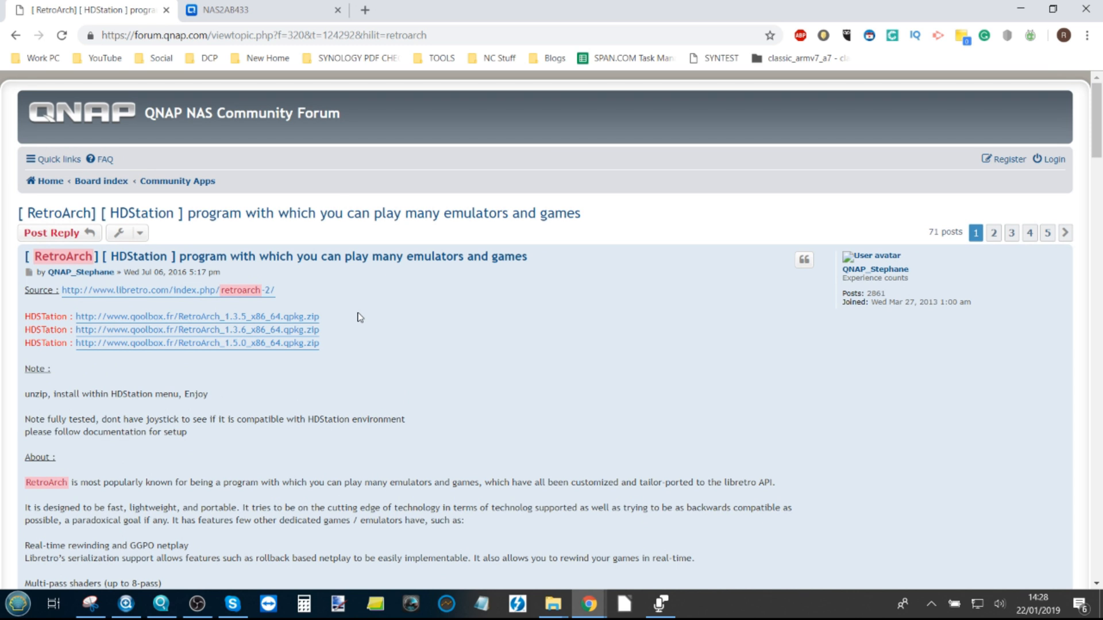
- Switch between the forum thread and the NAS2AB433 tab, ending on the QTS desktop
{"action": "left_click", "coordinate": [239, 10]}
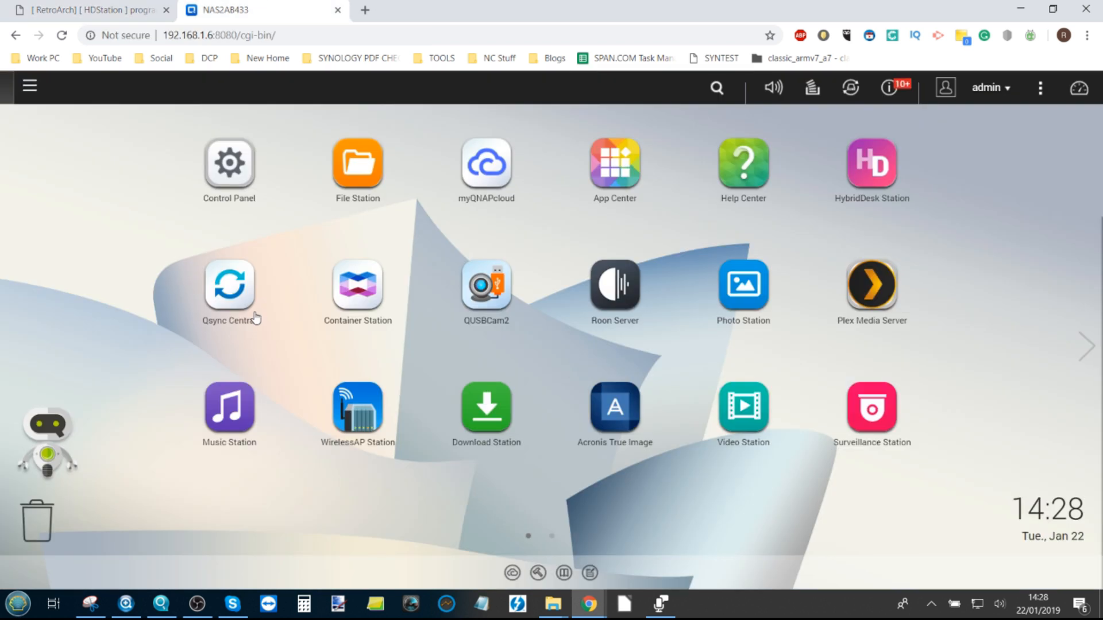
{"action": "mouse_move", "coordinate": [356, 163]}
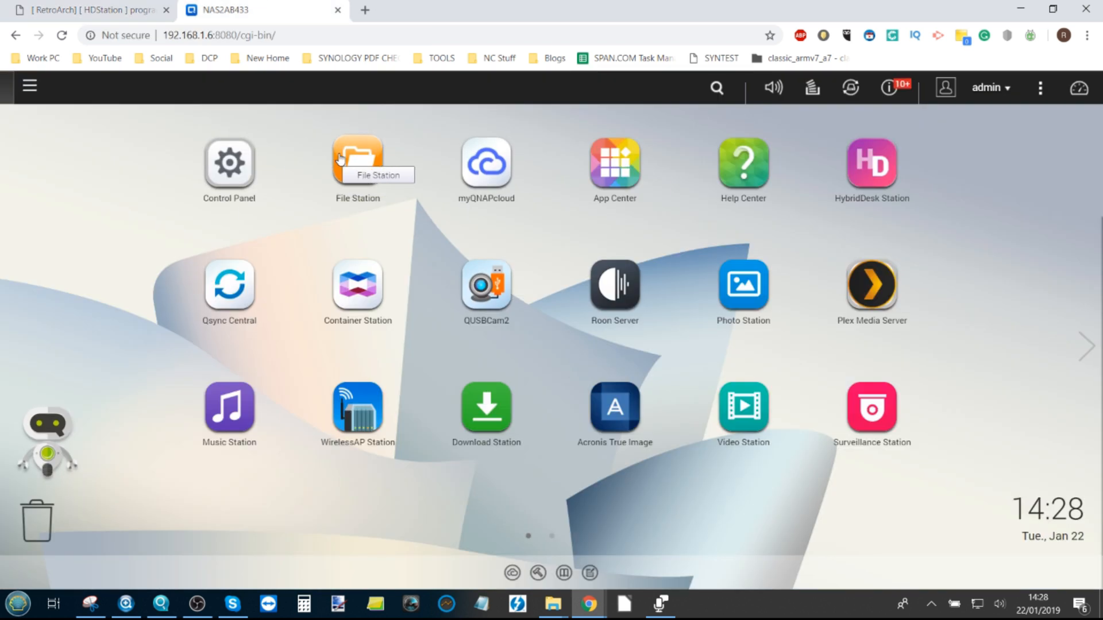
{"action": "mouse_move", "coordinate": [486, 408]}
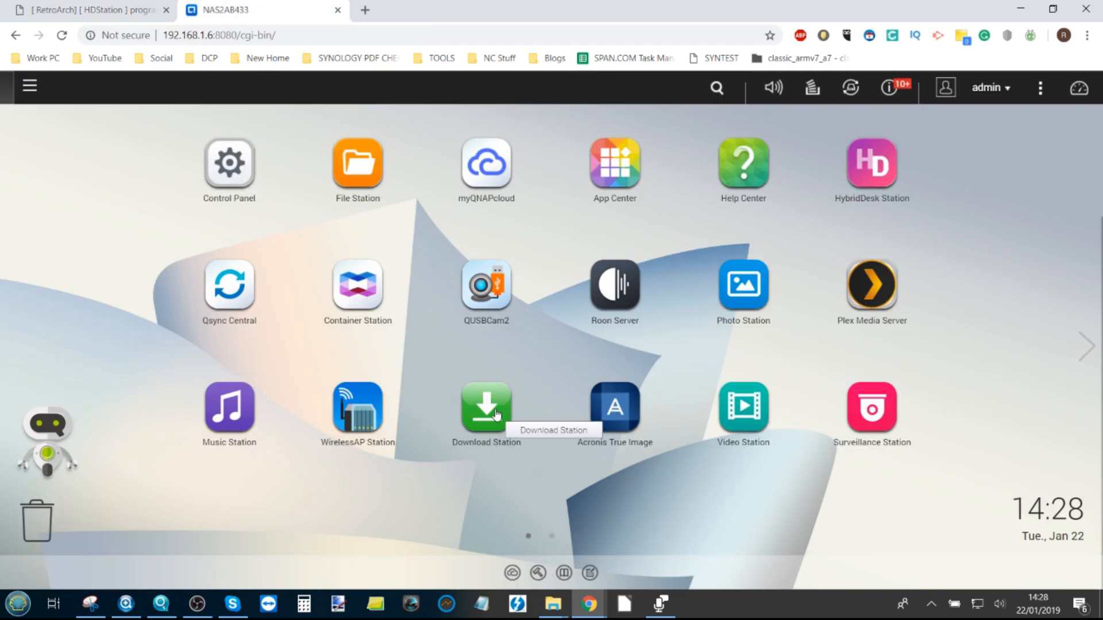
{"action": "mouse_move", "coordinate": [526, 365]}
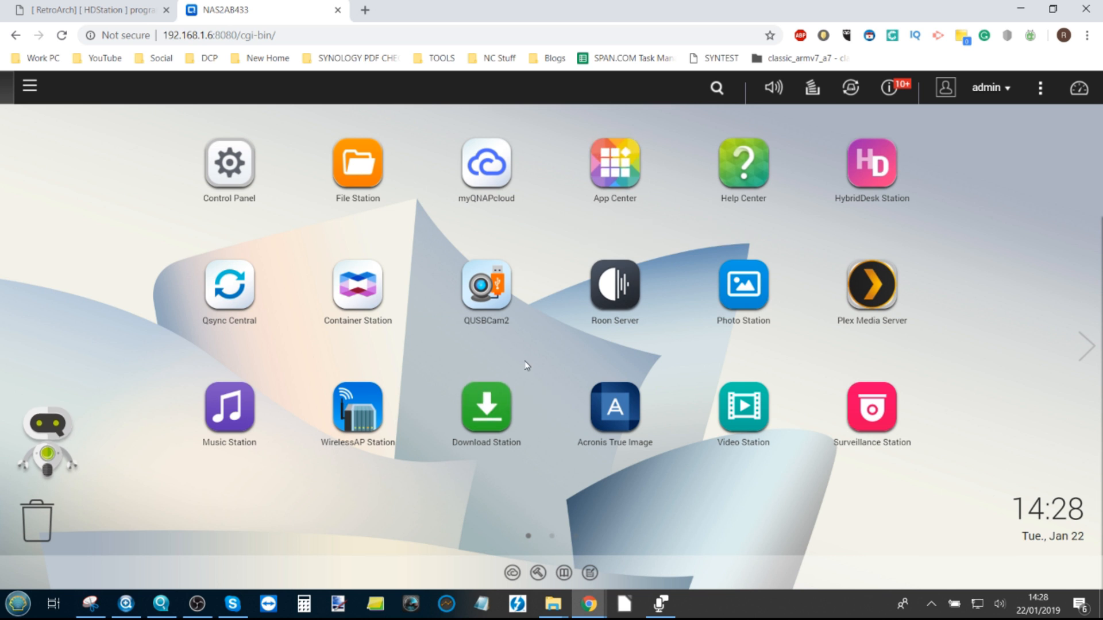
{"action": "left_click", "coordinate": [89, 11]}
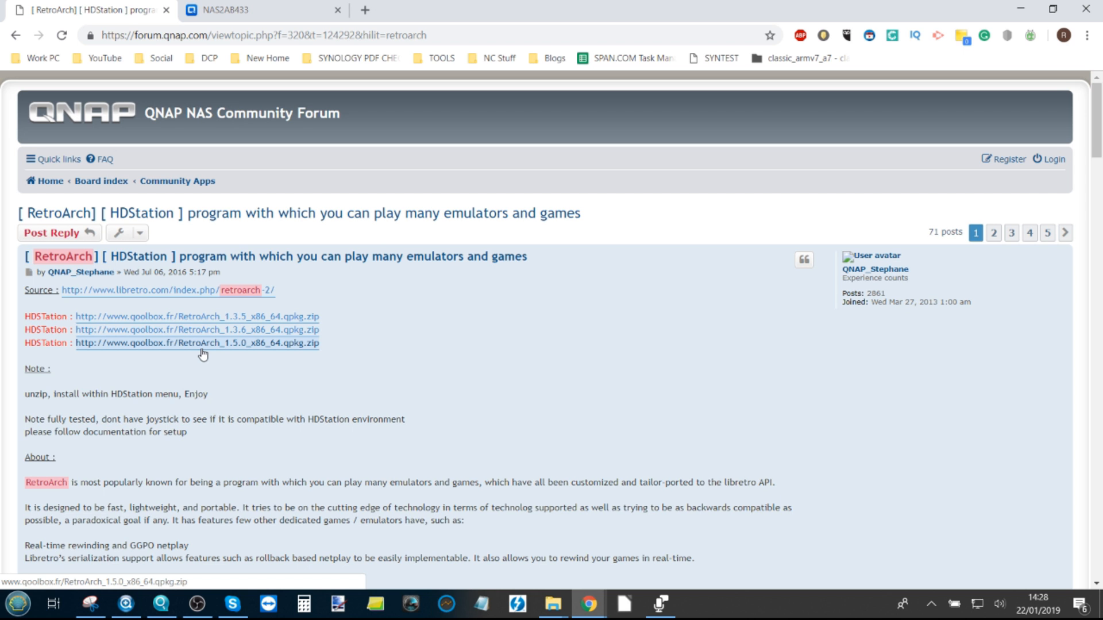
{"action": "left_click", "coordinate": [242, 11]}
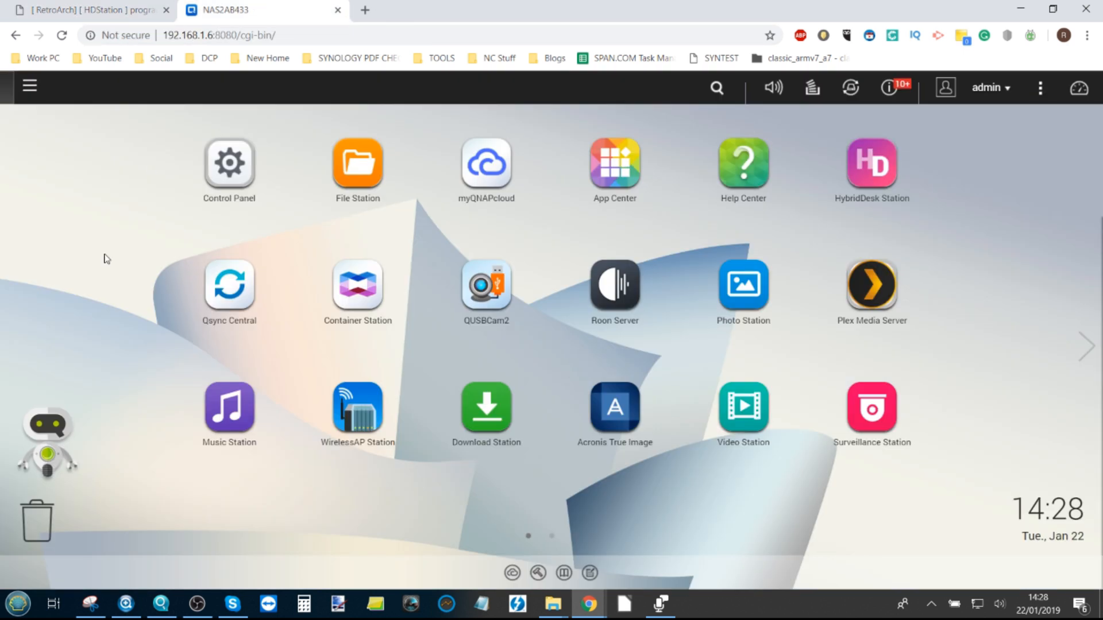
{"action": "mouse_move", "coordinate": [614, 162]}
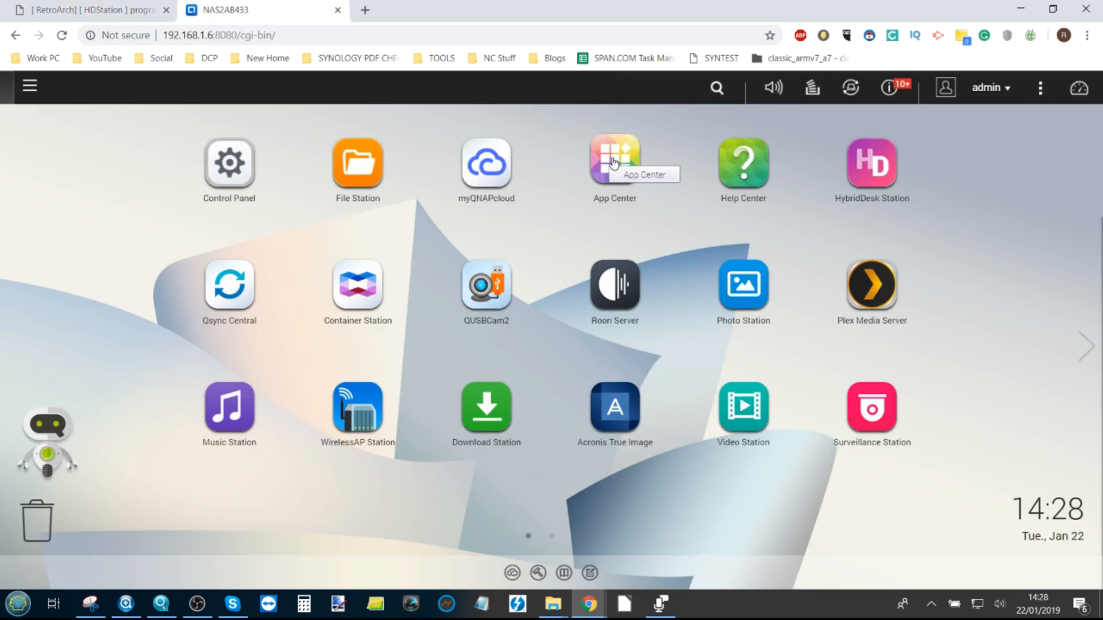
- Launch App Center and bring up its Install Manually dialog
{"action": "left_click", "coordinate": [613, 159]}
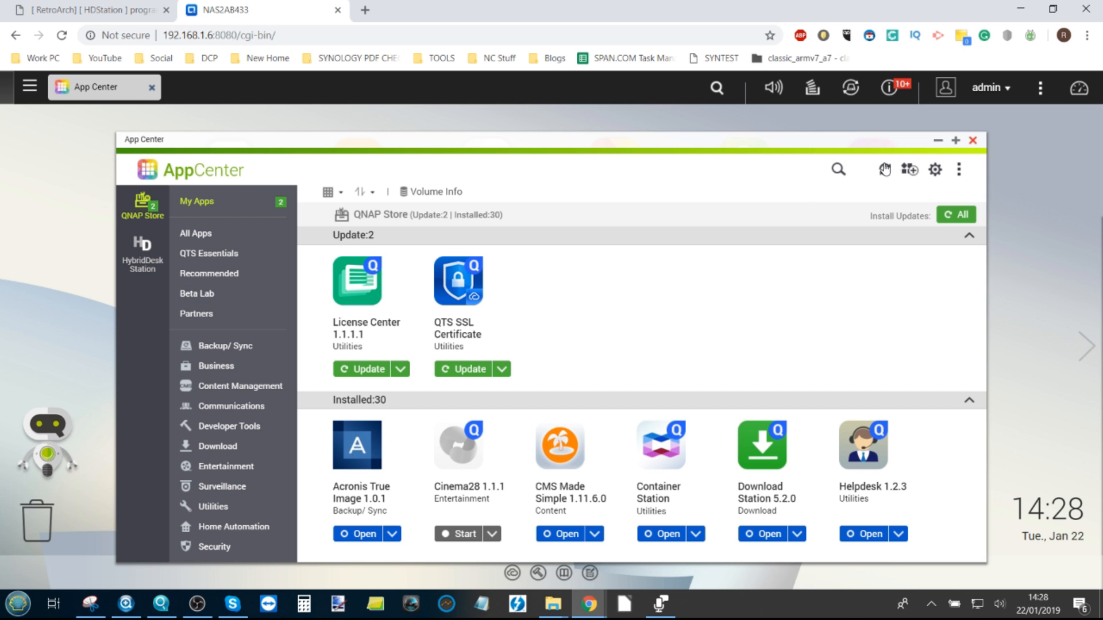
{"action": "left_click", "coordinate": [907, 170]}
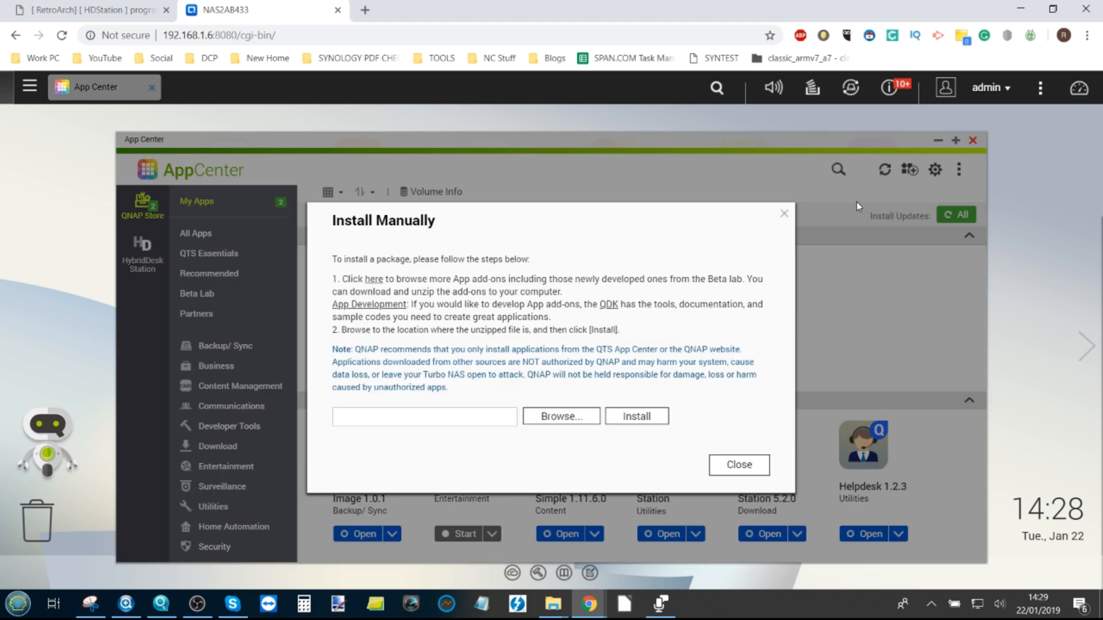
- Install the RetroArch_1.5.0_x86_64.qpkg package chosen through Browse
{"action": "left_click", "coordinate": [561, 416]}
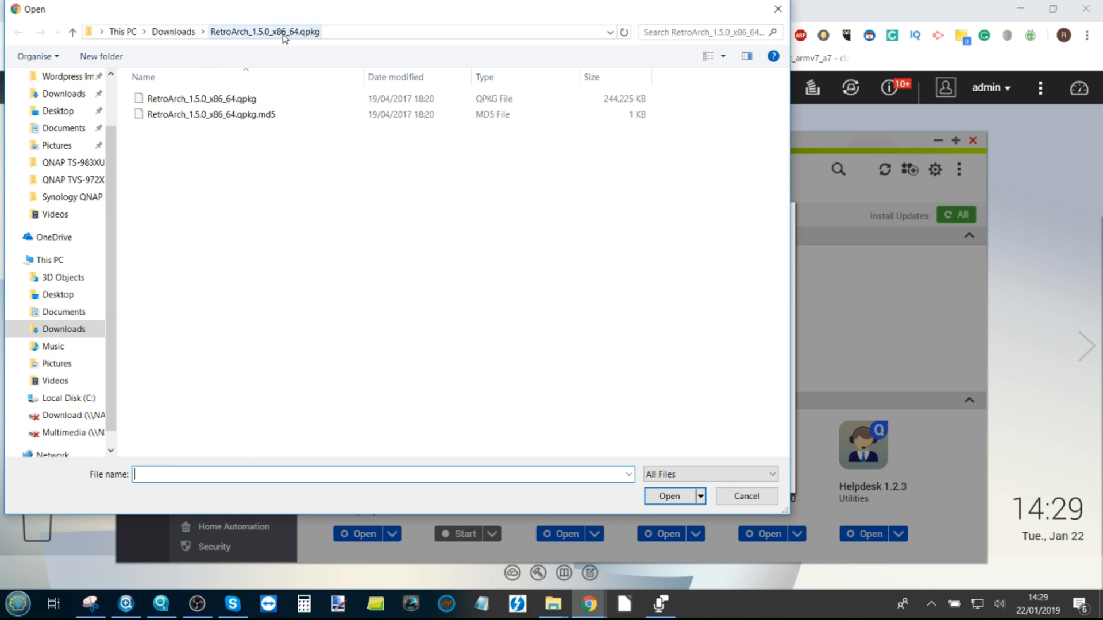
{"action": "mouse_move", "coordinate": [301, 39]}
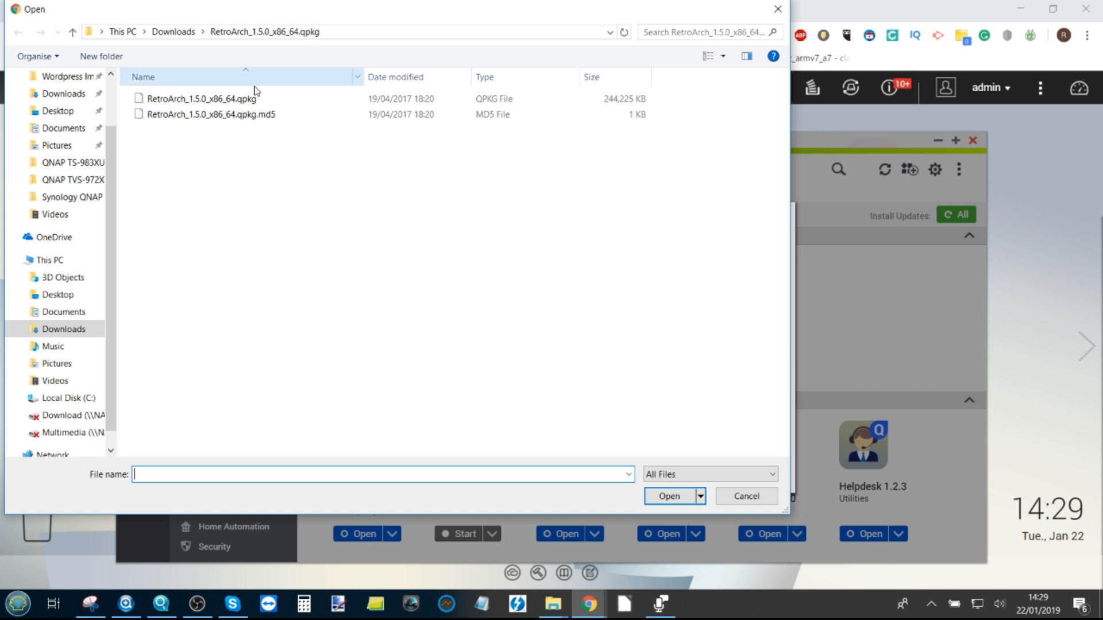
{"action": "left_click", "coordinate": [203, 99]}
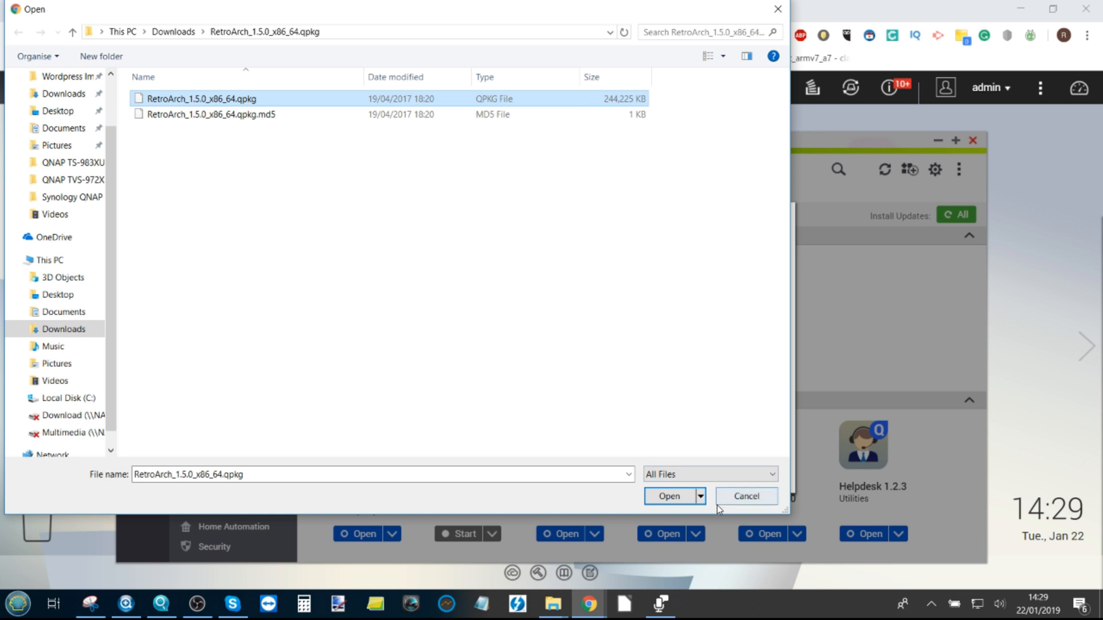
{"action": "left_click", "coordinate": [668, 496]}
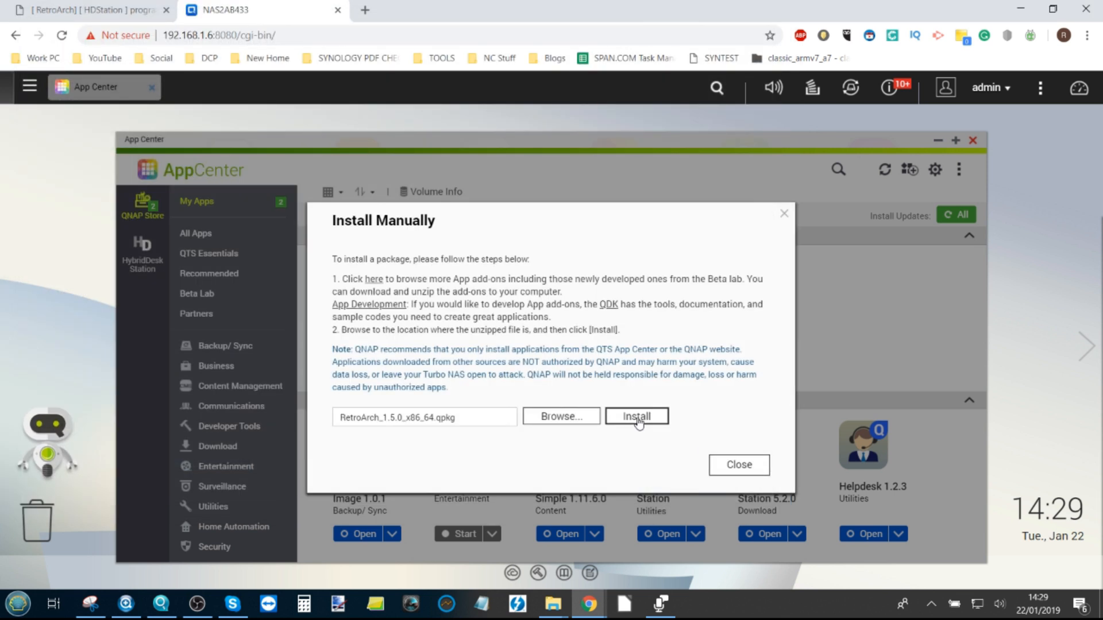
{"action": "left_click", "coordinate": [635, 416]}
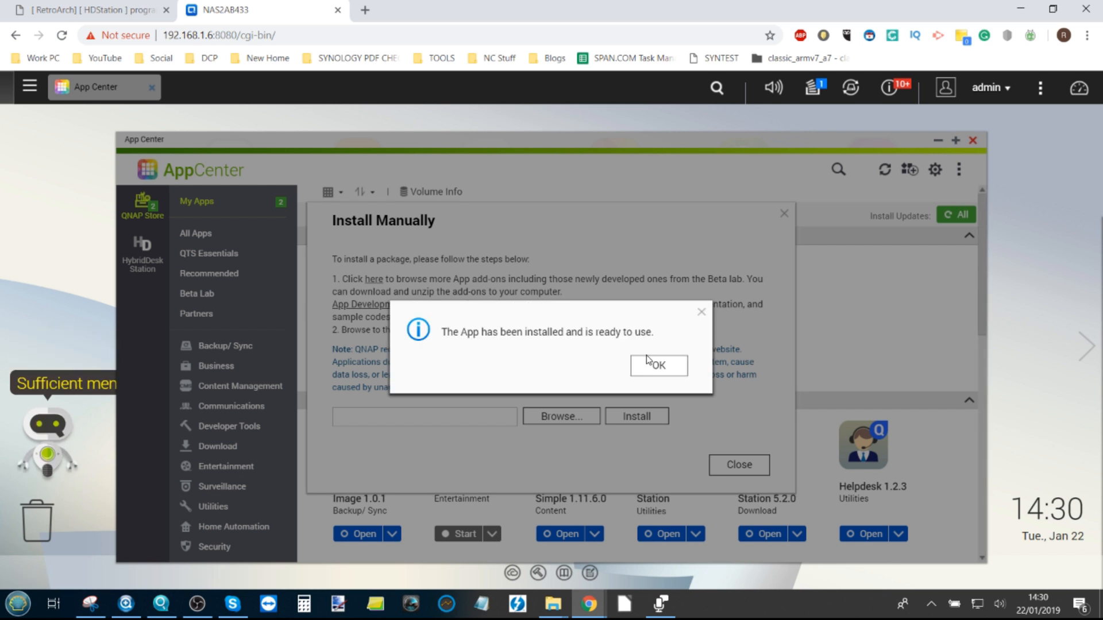
- Acknowledge the install, close the dialog and RetroArch notifications, back on desktop page one
{"action": "left_click", "coordinate": [657, 364]}
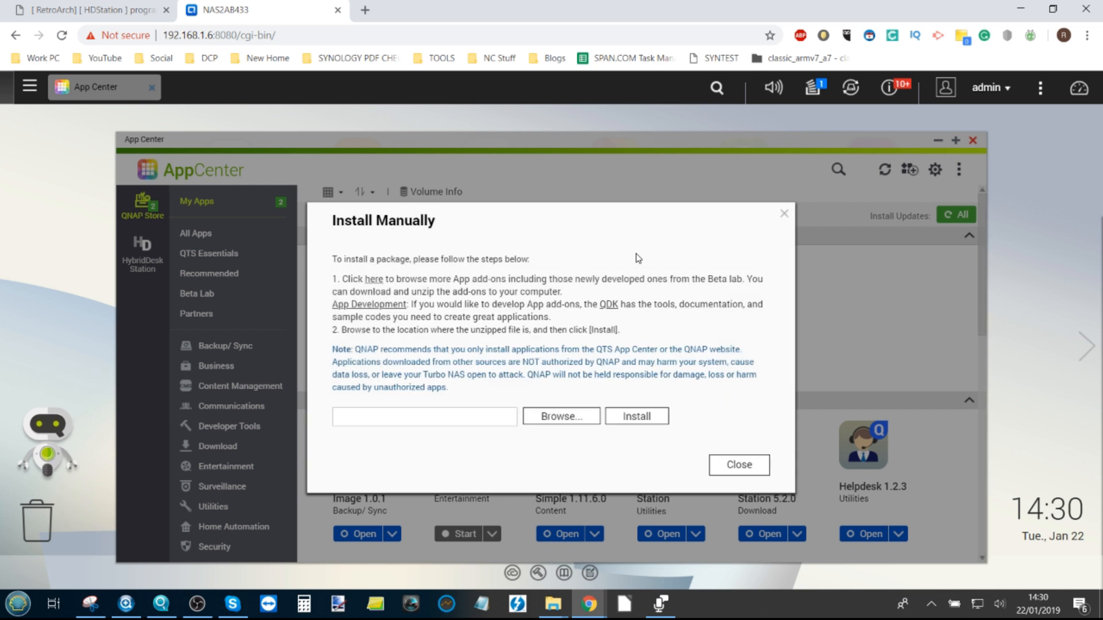
{"action": "left_click", "coordinate": [737, 466]}
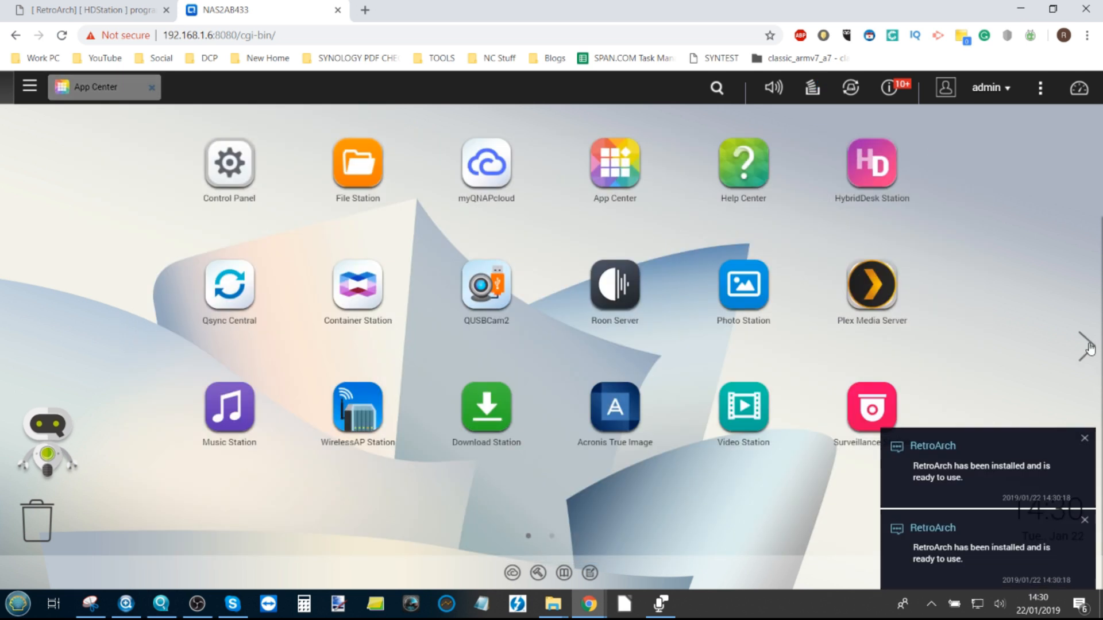
{"action": "left_click", "coordinate": [1088, 346]}
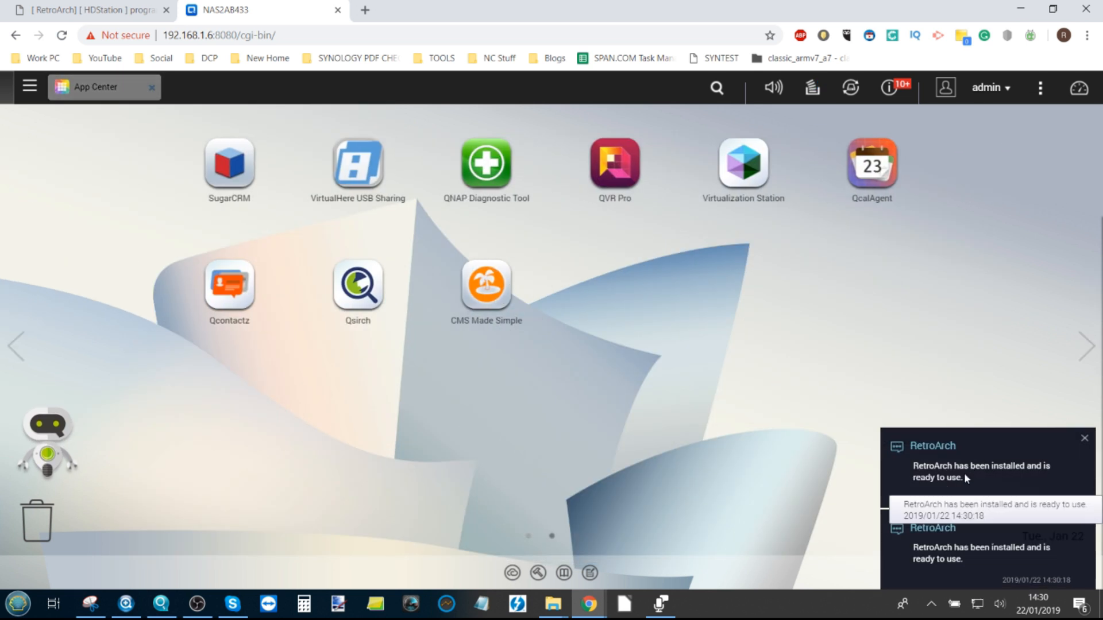
{"action": "left_click", "coordinate": [1085, 437]}
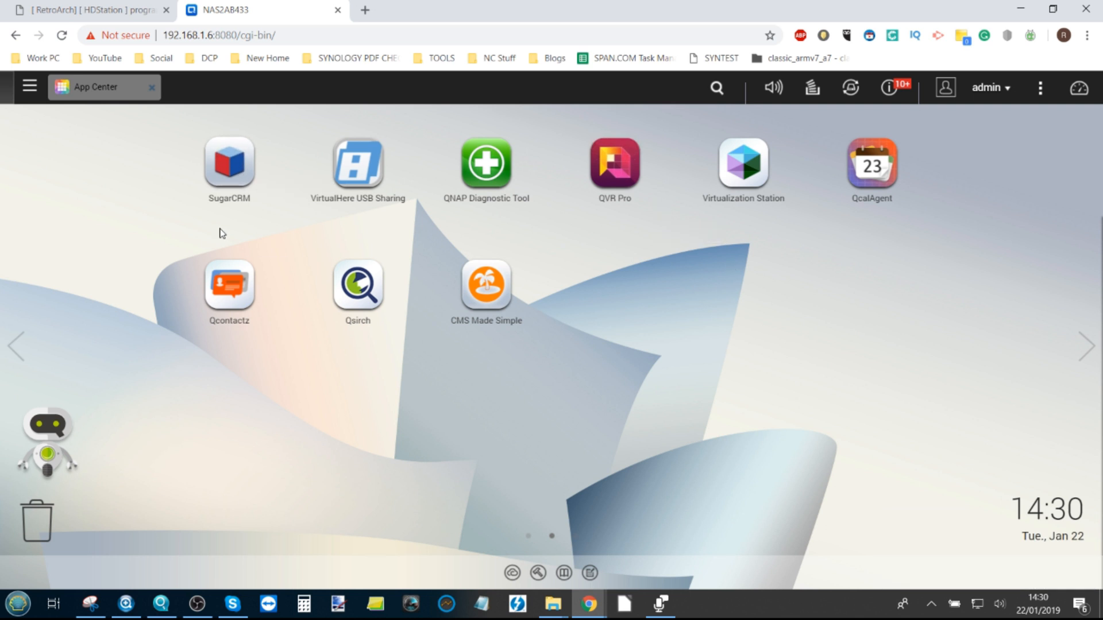
{"action": "left_click", "coordinate": [17, 346]}
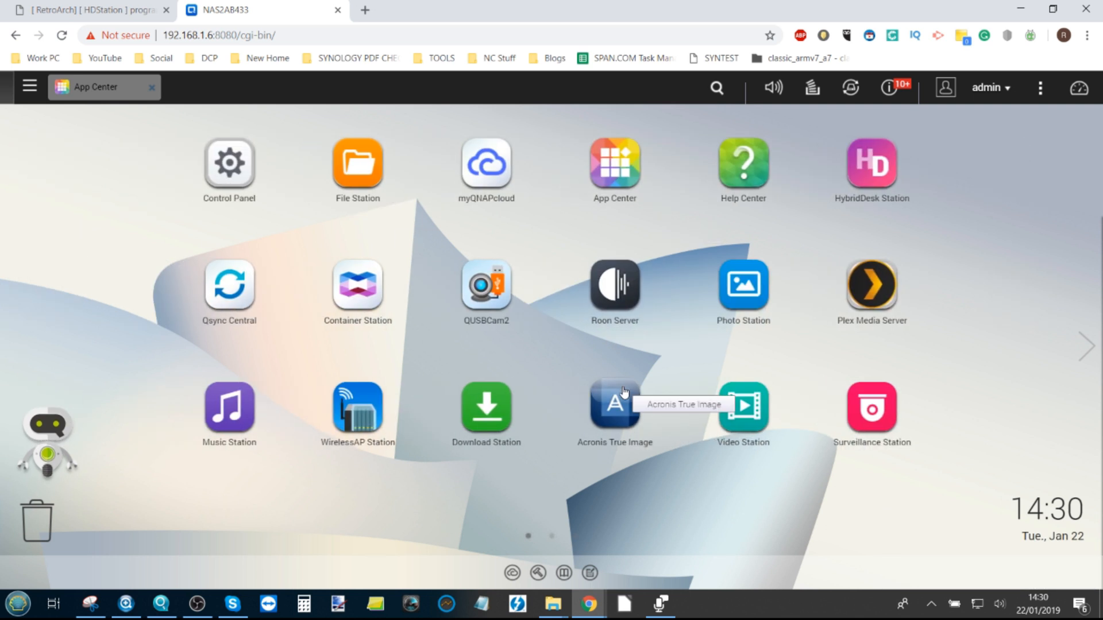
{"action": "mouse_move", "coordinate": [871, 164]}
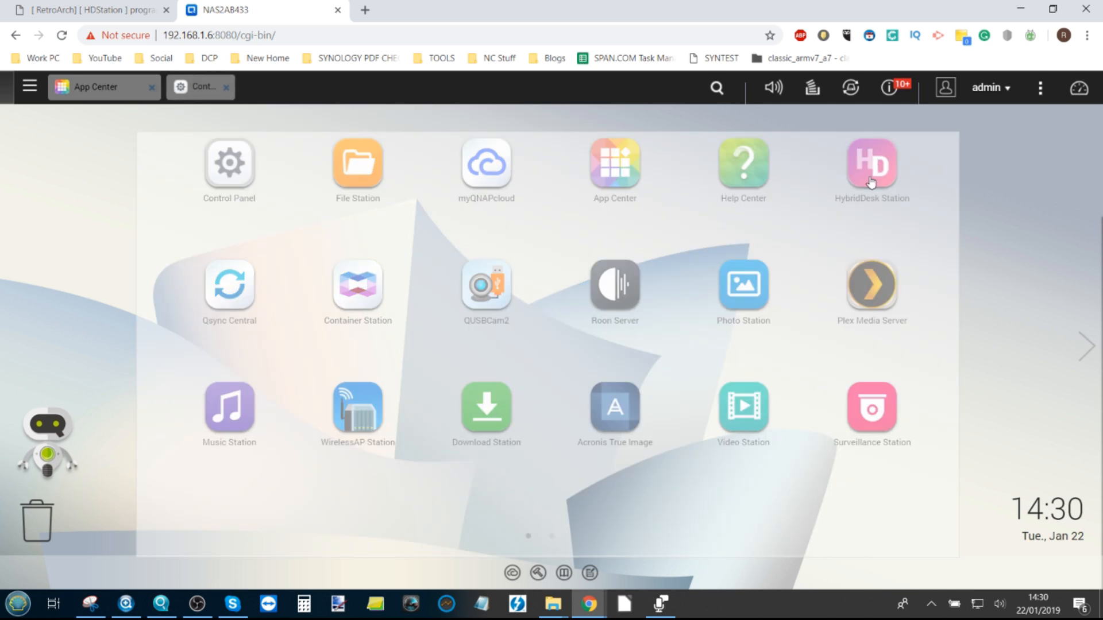
- From HybridDesk Station settings, launch the HD Station remote desktop showing RetroArch
{"action": "left_click", "coordinate": [871, 164]}
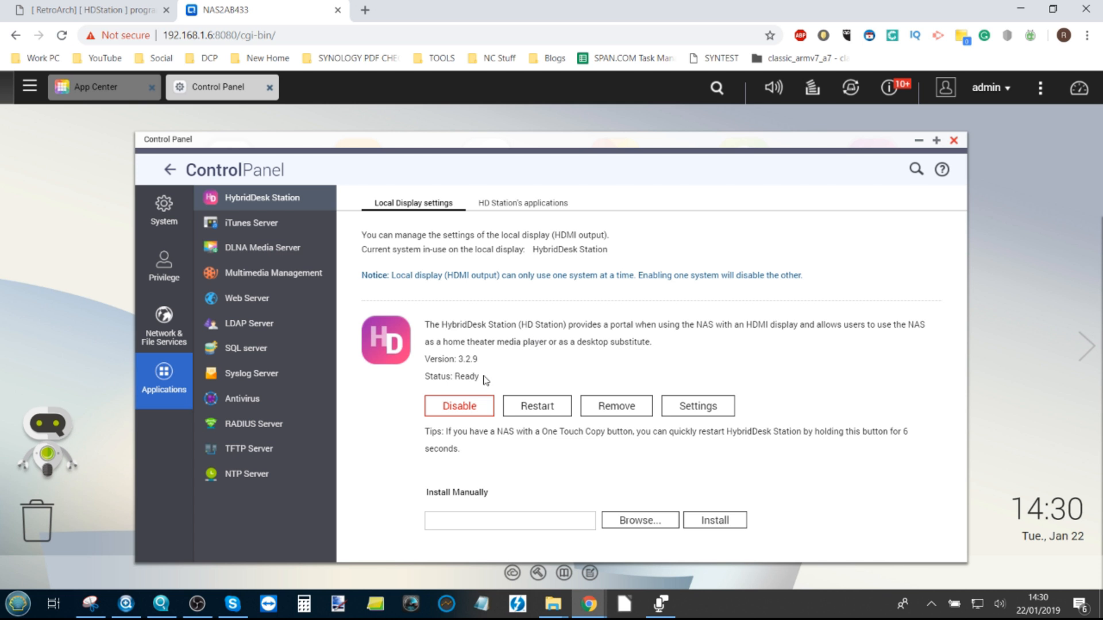
{"action": "mouse_move", "coordinate": [345, 285]}
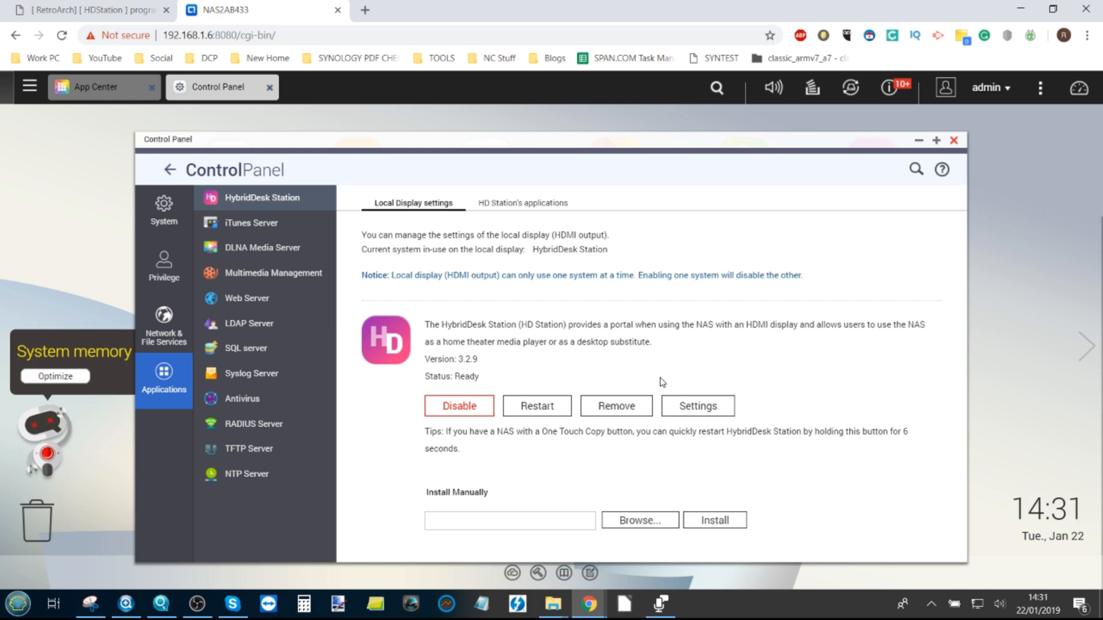
{"action": "left_click", "coordinate": [697, 406]}
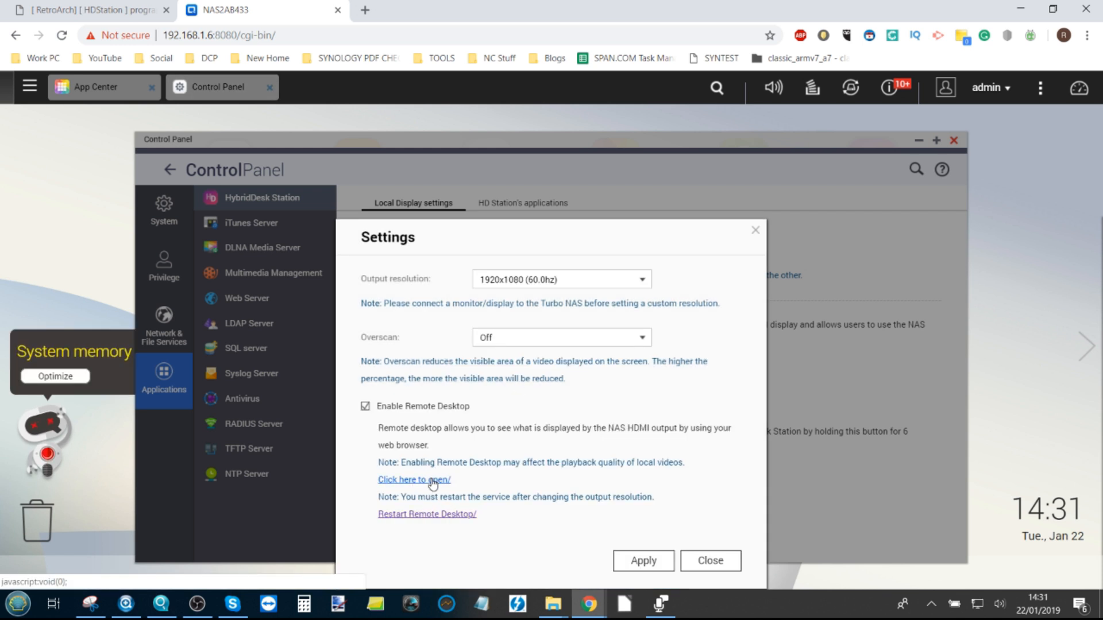
{"action": "left_click", "coordinate": [415, 480]}
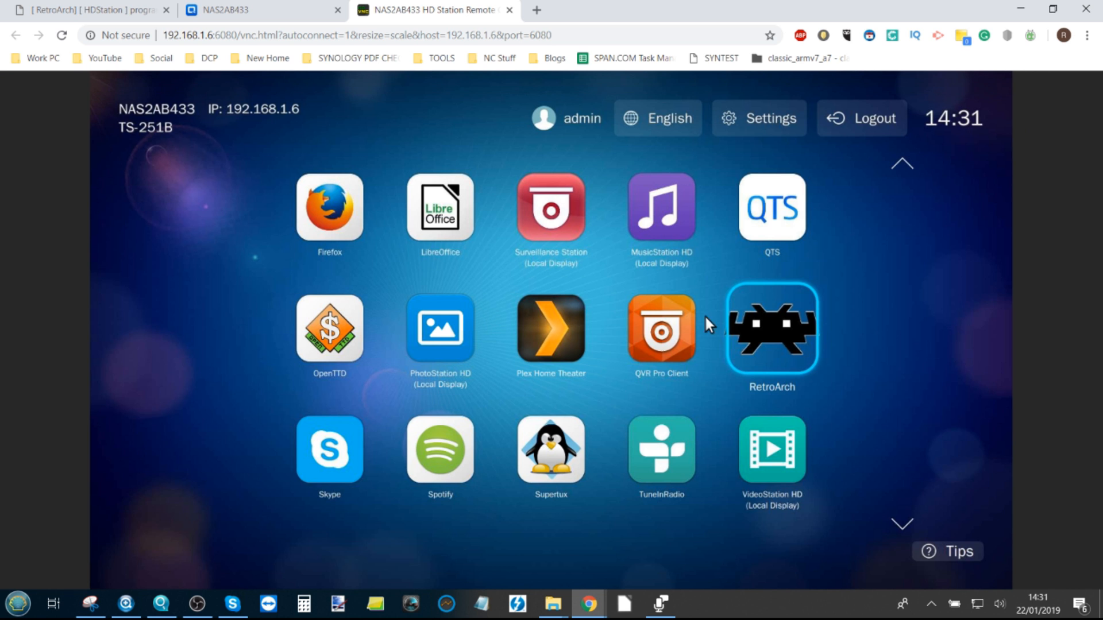
{"action": "mouse_move", "coordinate": [752, 345]}
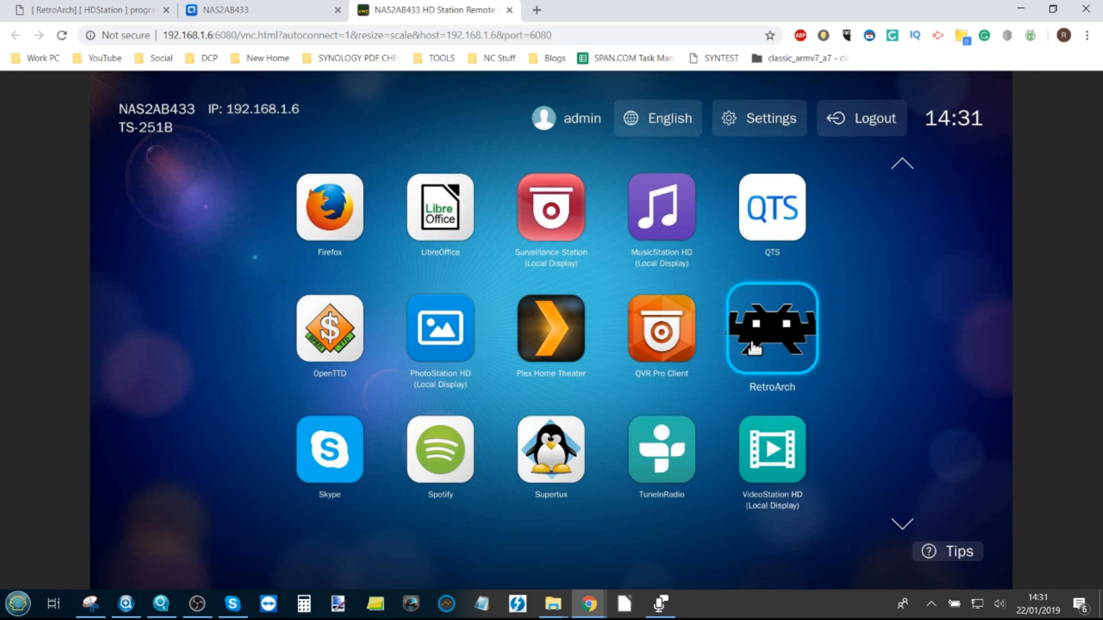
{"action": "mouse_move", "coordinate": [762, 371]}
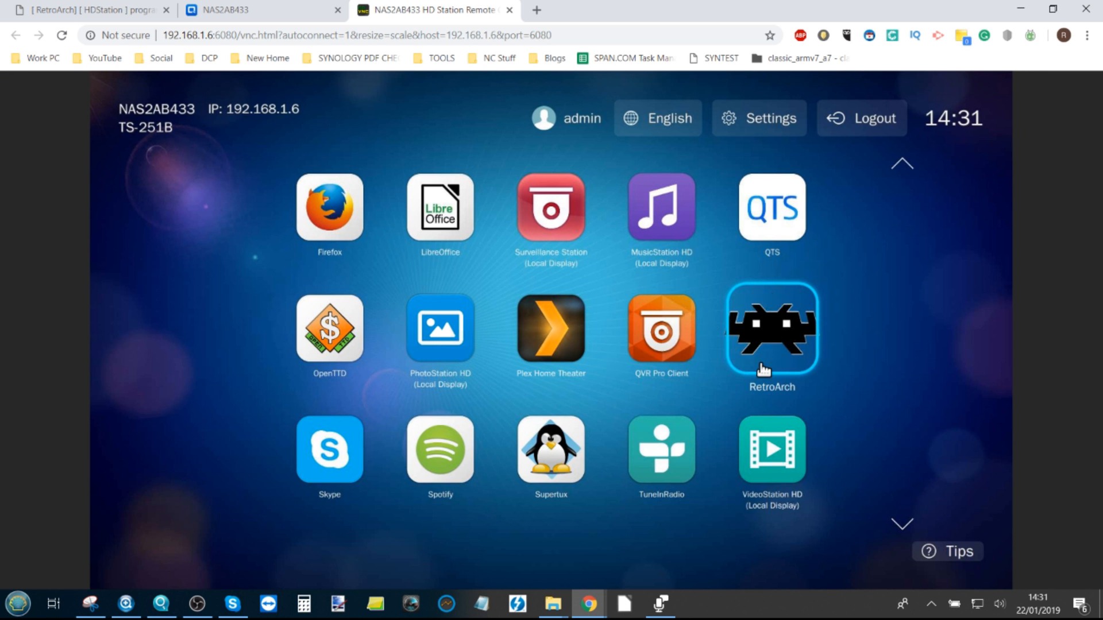
{"action": "mouse_move", "coordinate": [449, 80]}
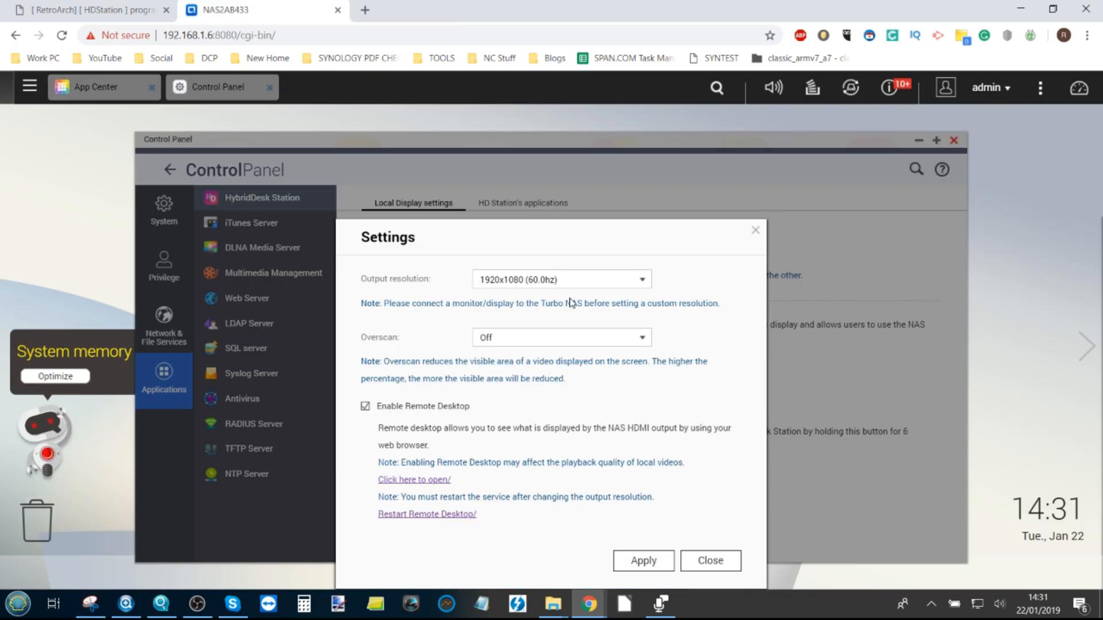
- Close the HybridDesk Station settings dialog
{"action": "left_click", "coordinate": [709, 560]}
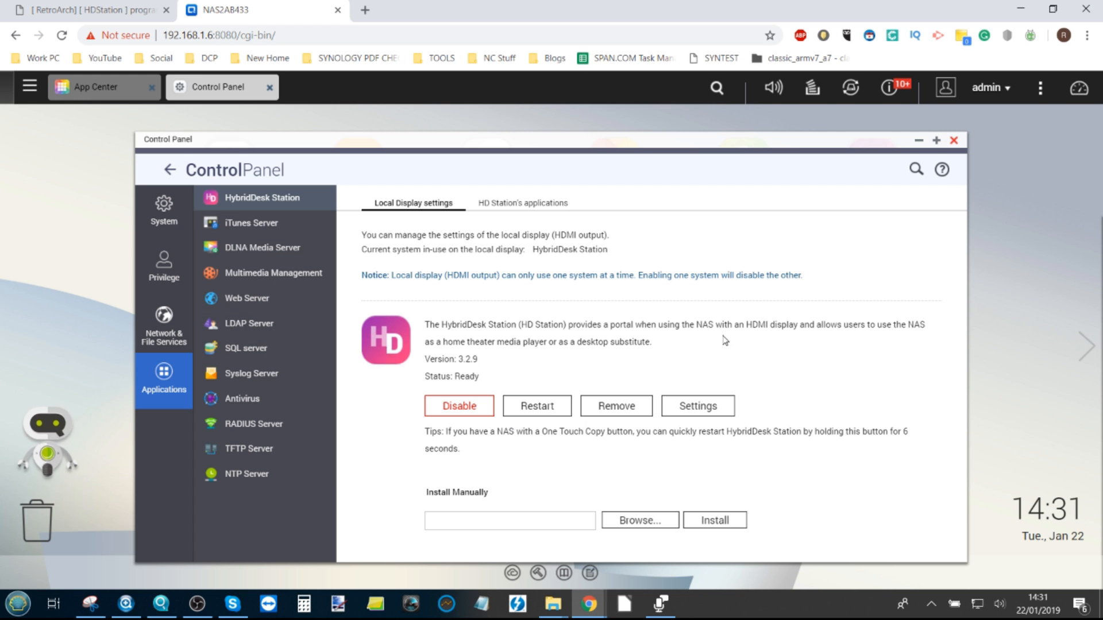
{"action": "mouse_move", "coordinate": [841, 261]}
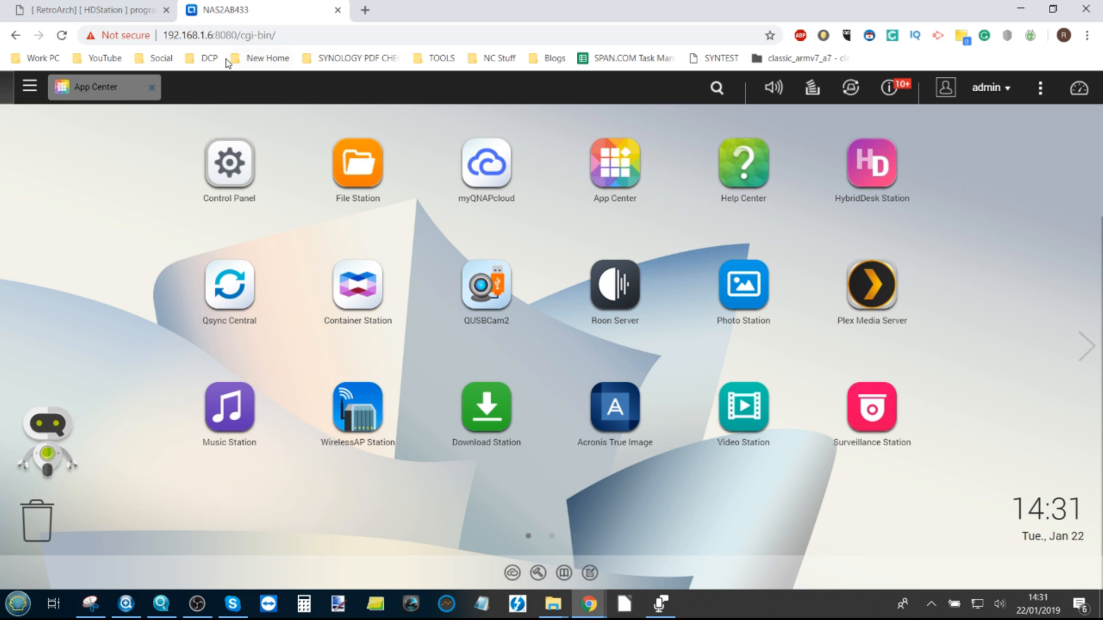
{"action": "mouse_move", "coordinate": [357, 165]}
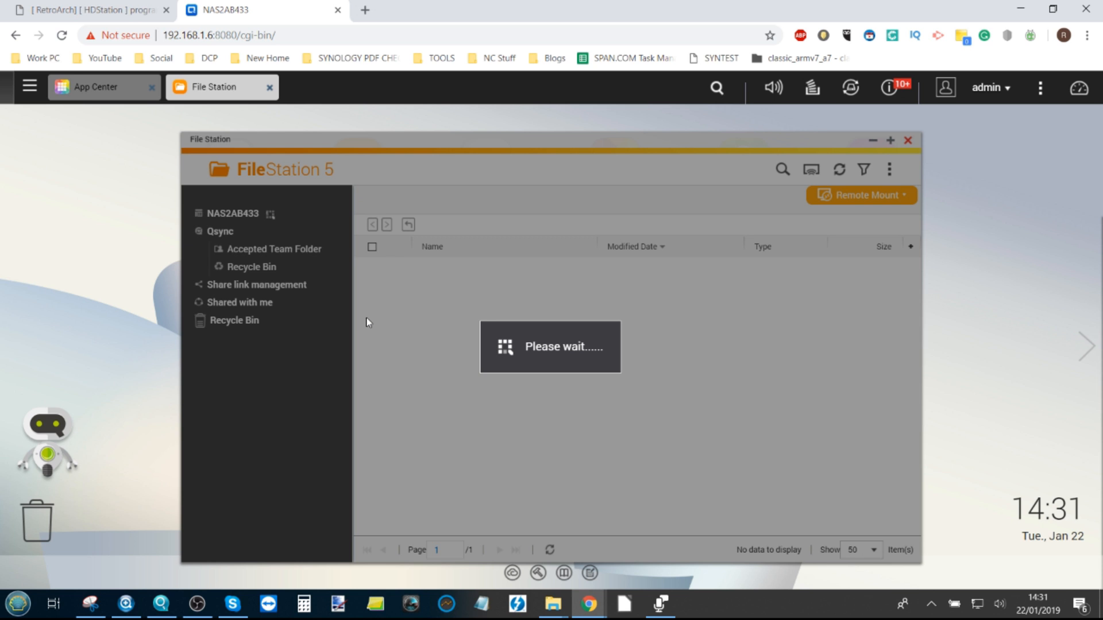
- Browse Multimedia > ROMS in File Station and select the sf2red.zip ROM file
{"action": "left_click", "coordinate": [261, 303]}
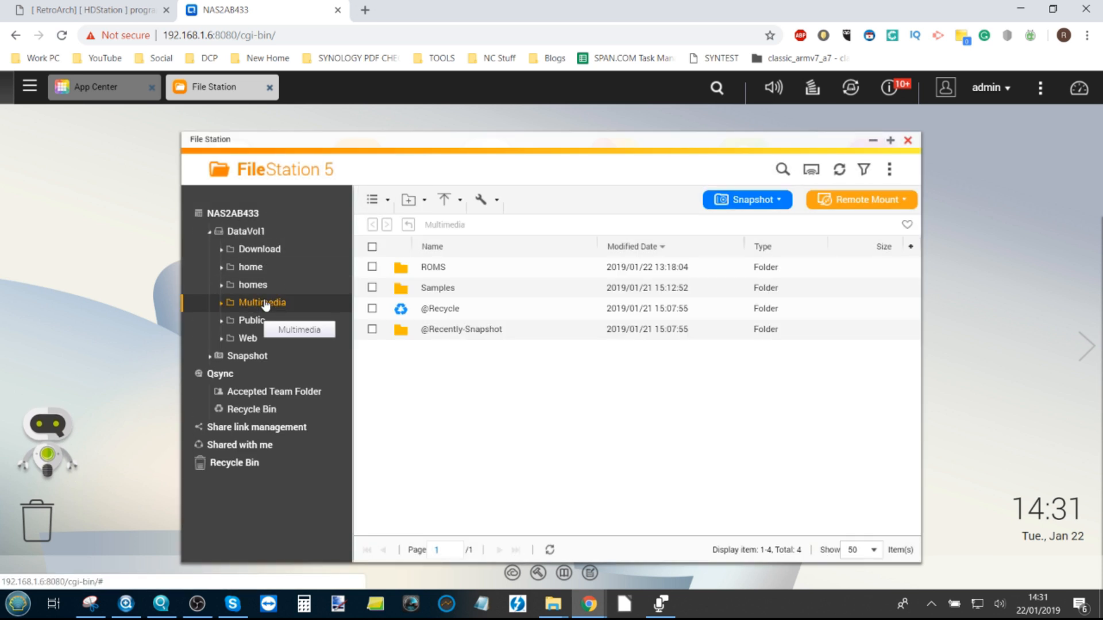
{"action": "left_click", "coordinate": [433, 267]}
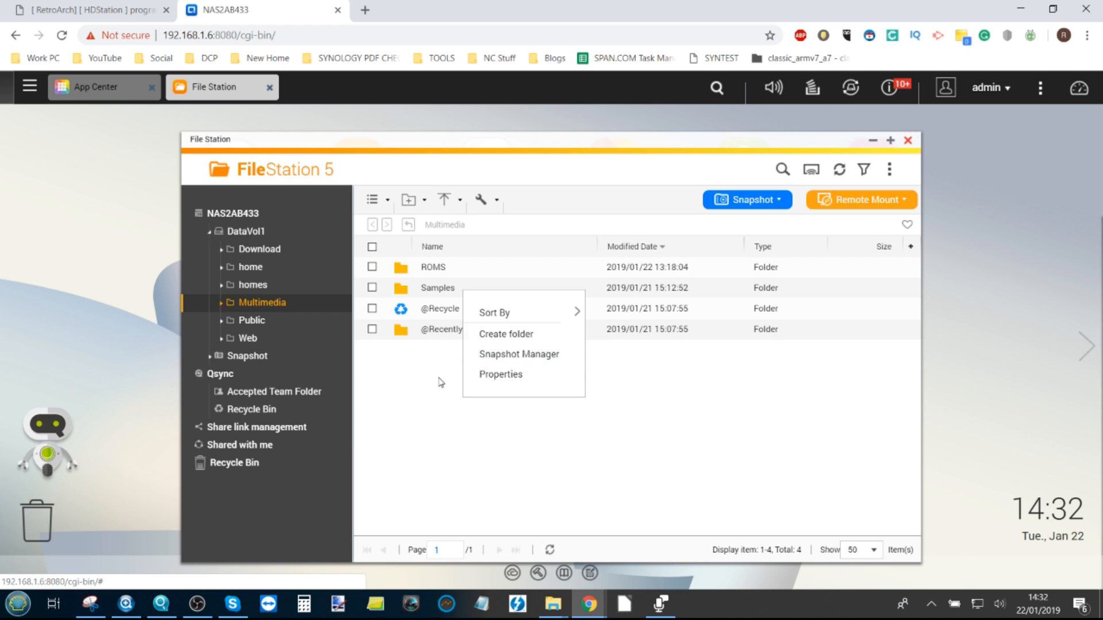
{"action": "left_click", "coordinate": [434, 268]}
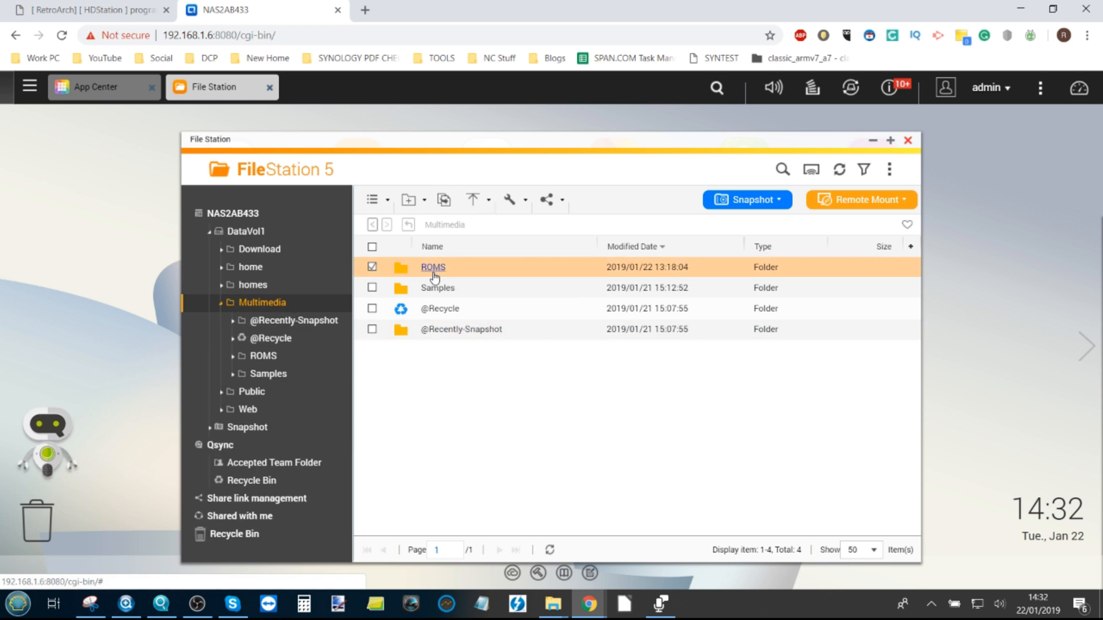
{"action": "double_click", "coordinate": [433, 266]}
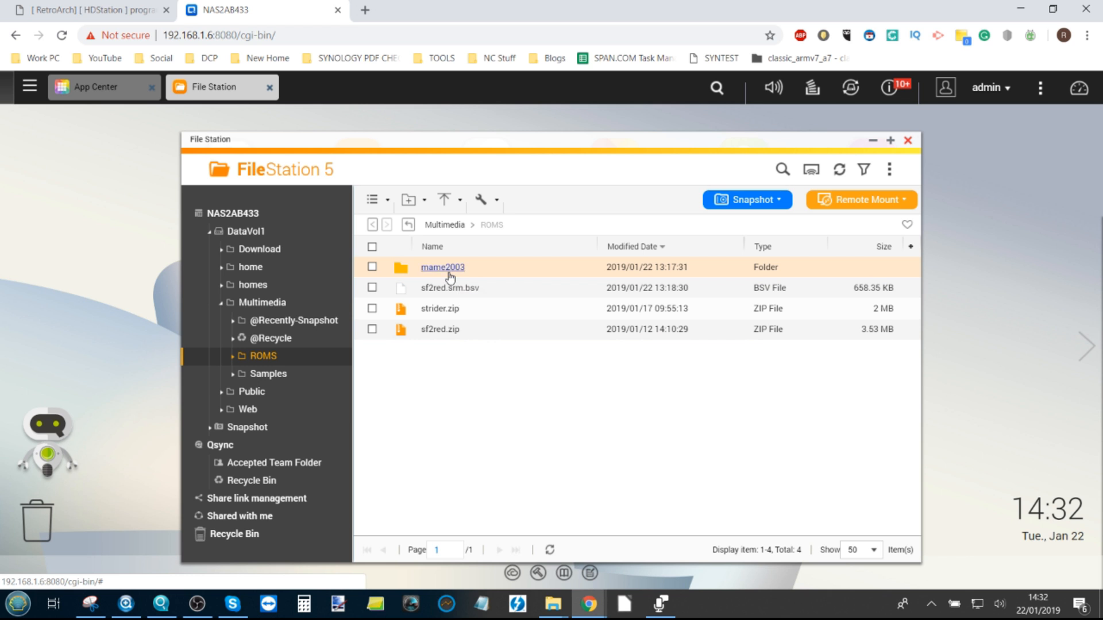
{"action": "left_click", "coordinate": [438, 329]}
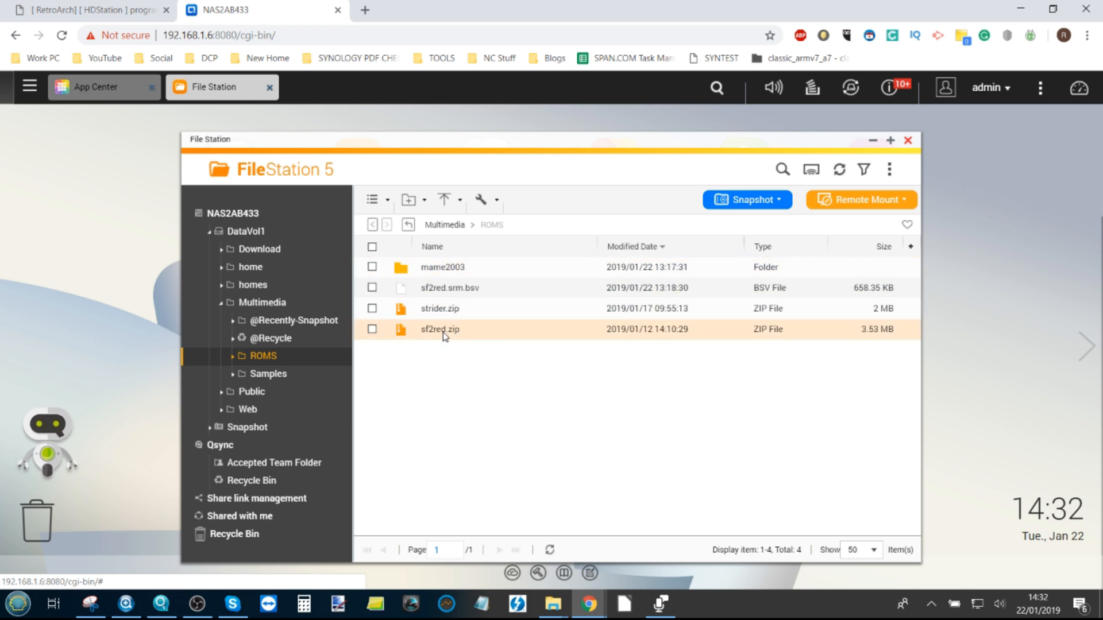
{"action": "left_click", "coordinate": [450, 287]}
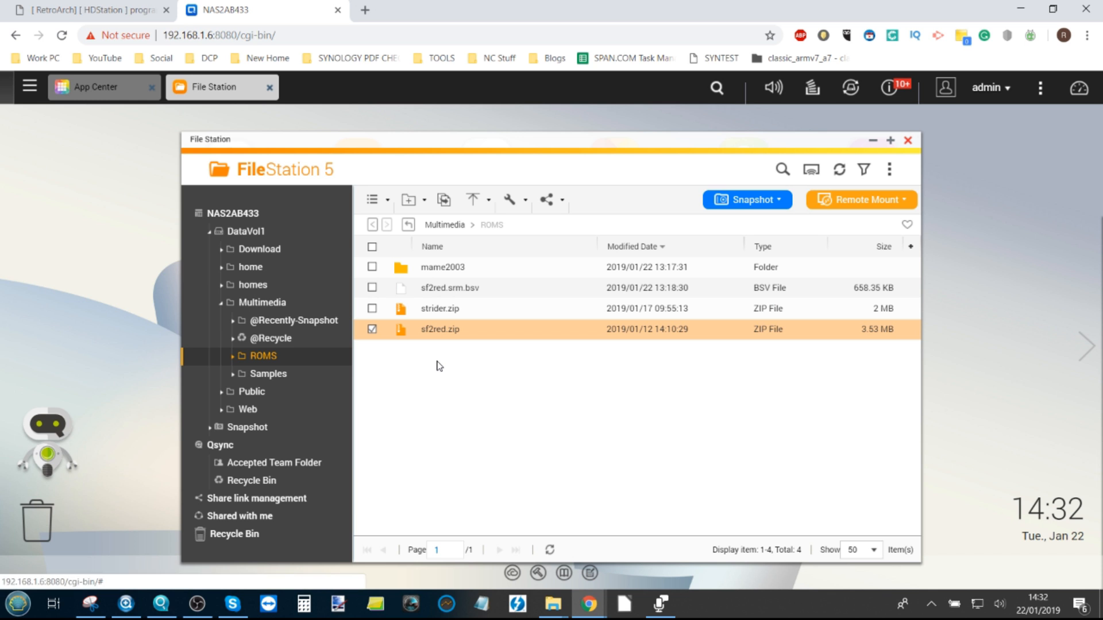
{"action": "mouse_move", "coordinate": [271, 338]}
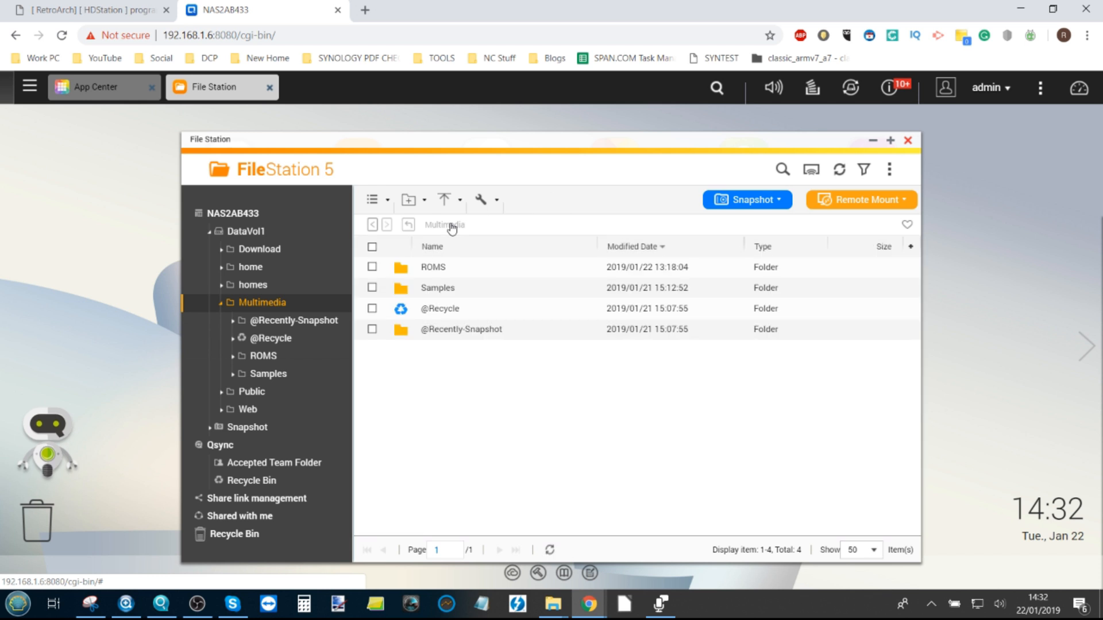
{"action": "mouse_move", "coordinate": [538, 330]}
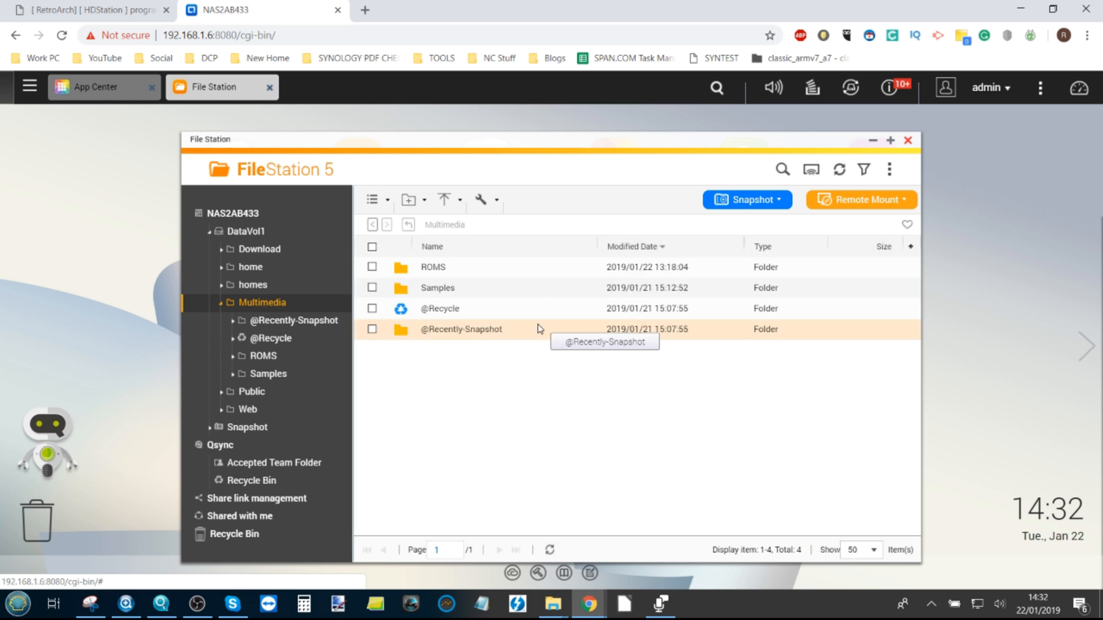